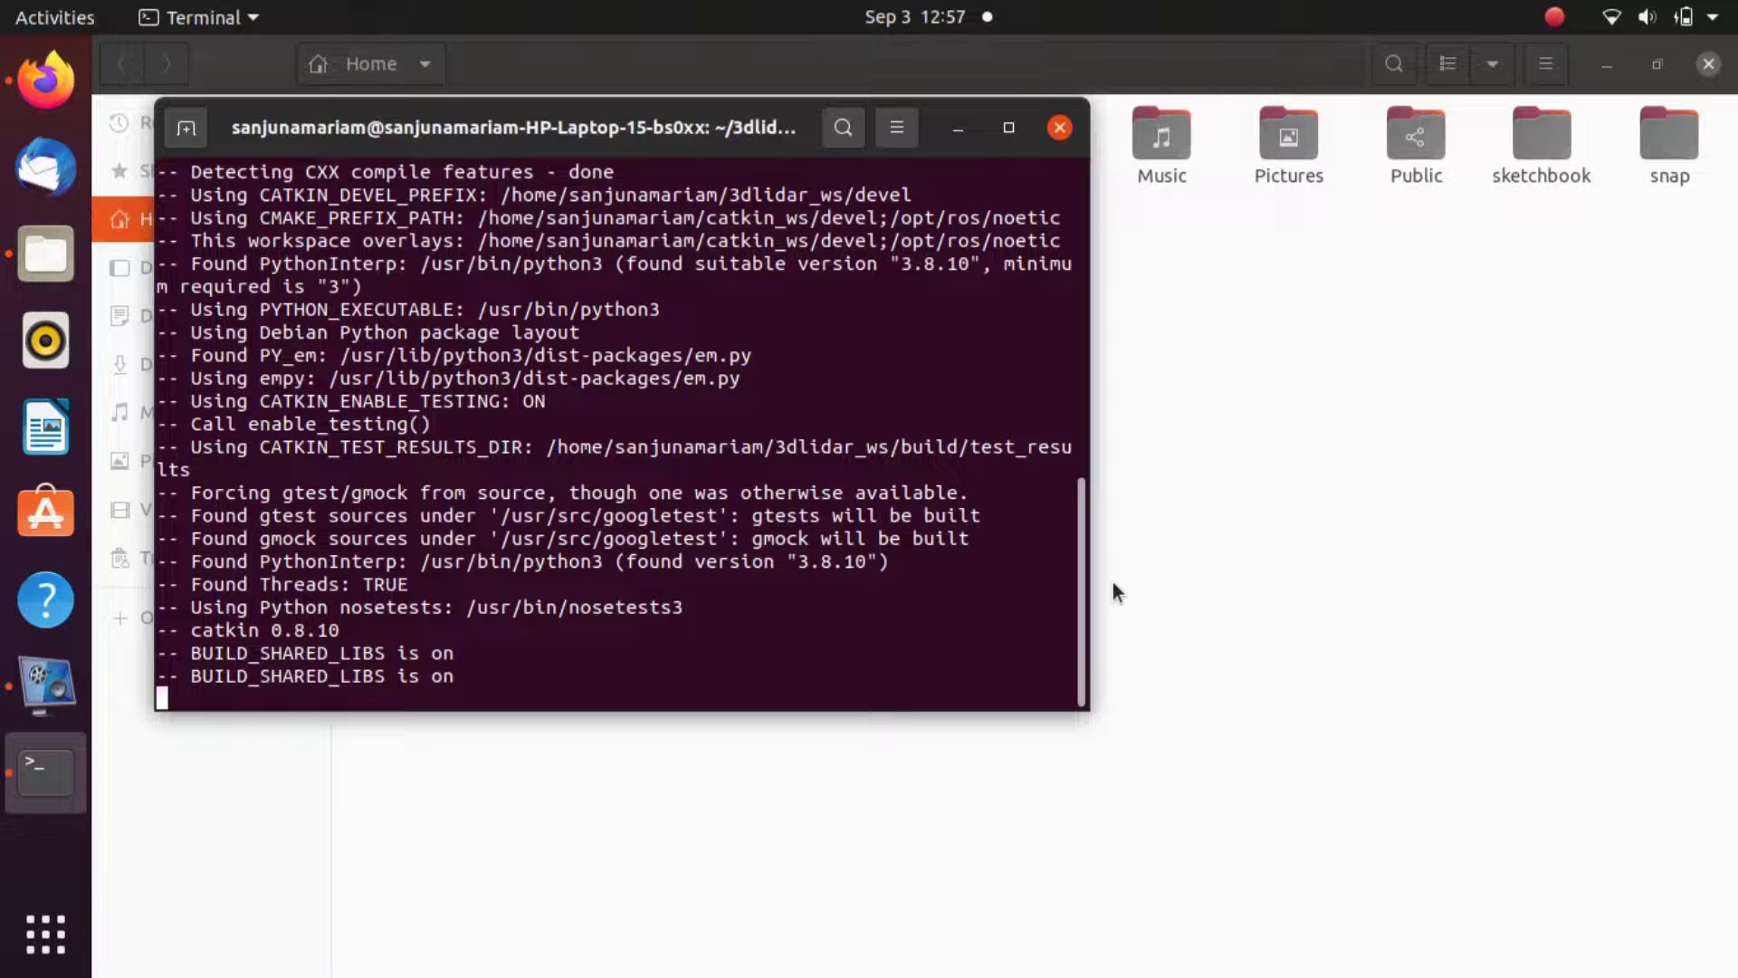
Start a cd command into the workspace source folder.
type("cd s")
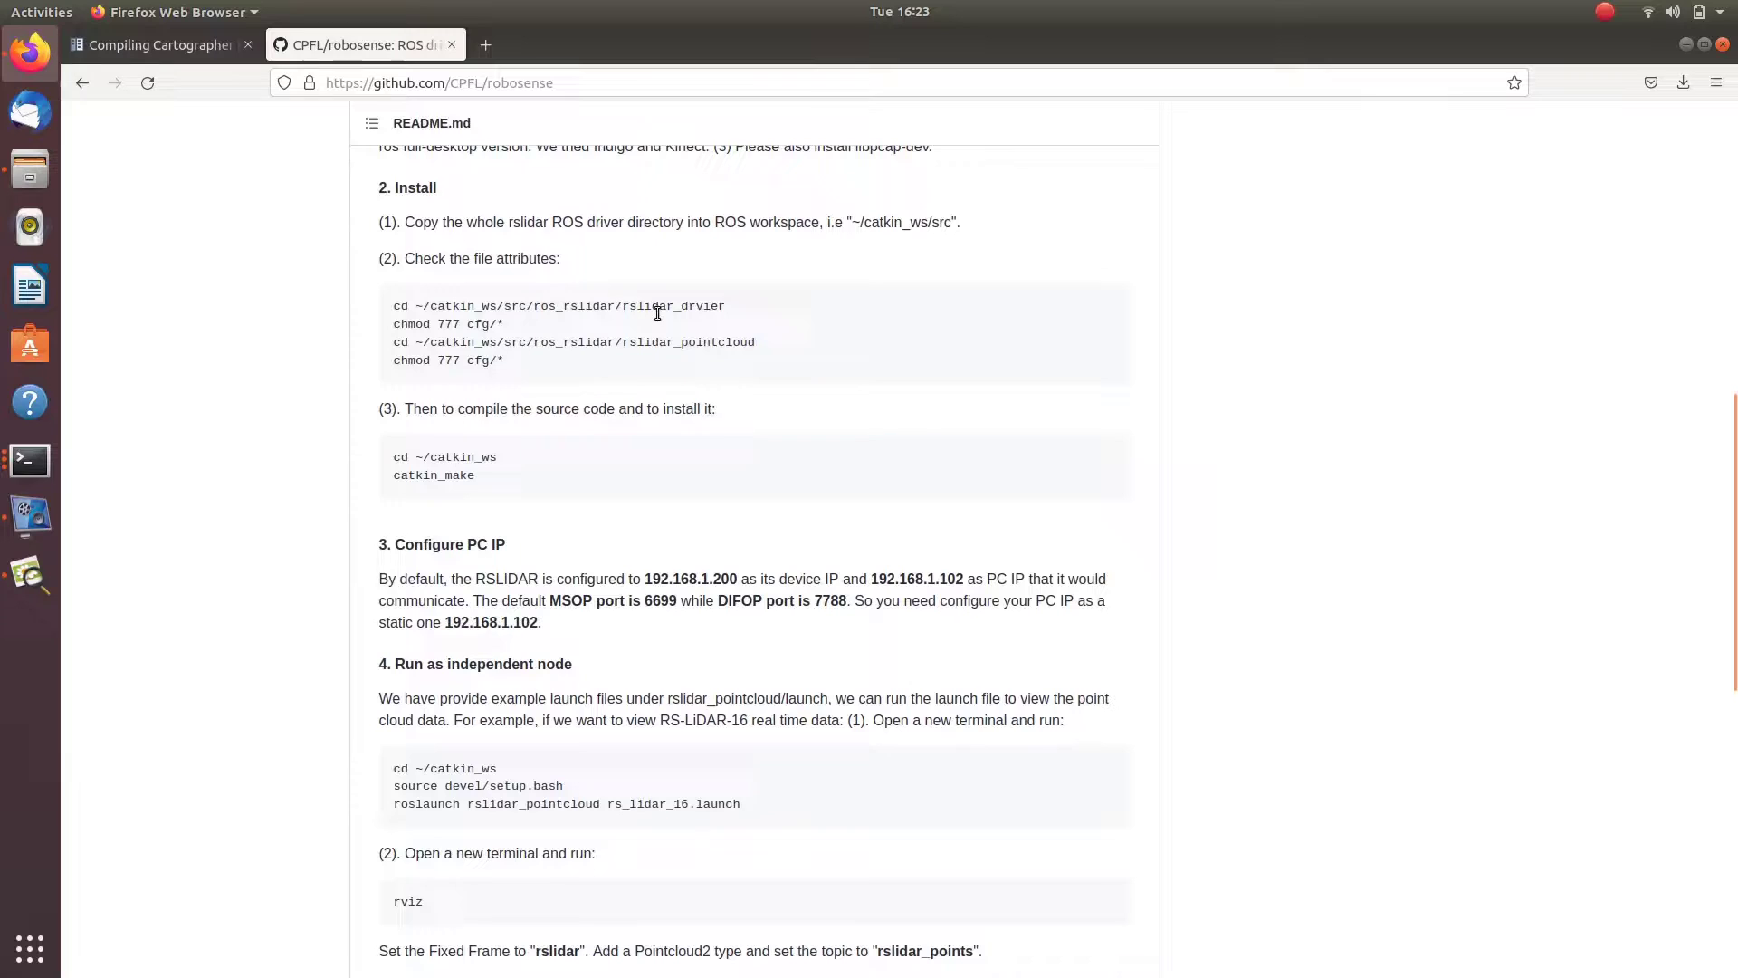
mouse_move(28, 460)
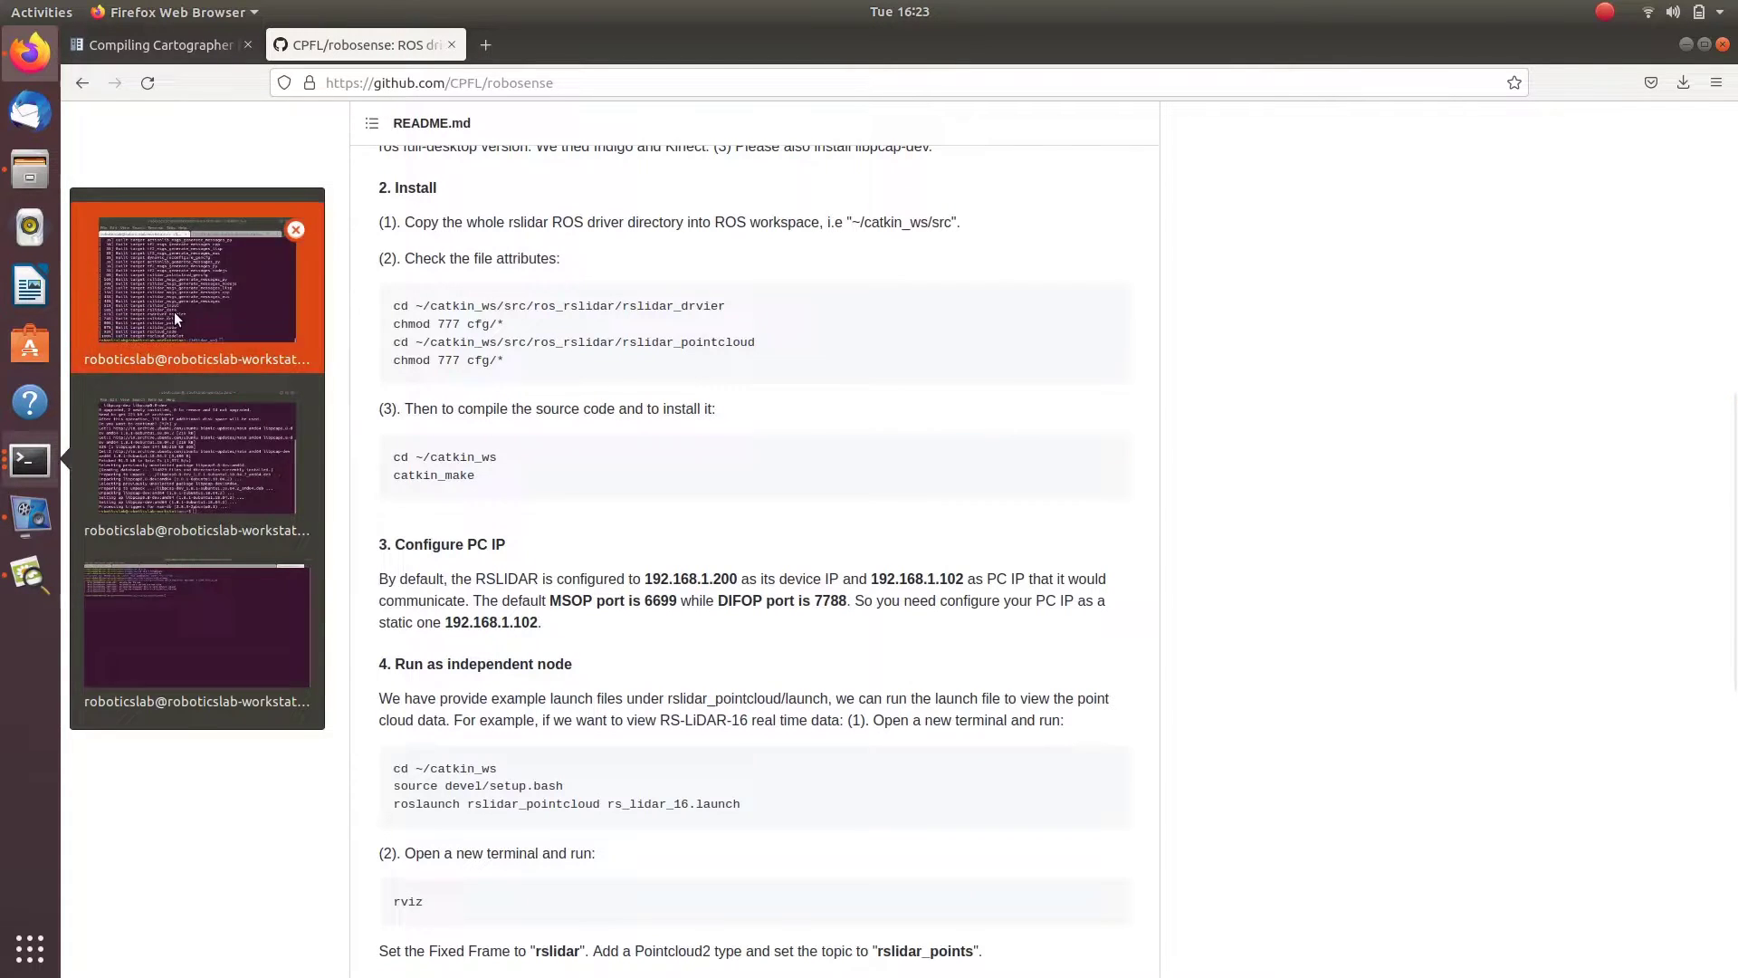
Go into src/robosense/rslidar_driver and give its cfg files 777 permissions.
left_click(196, 282)
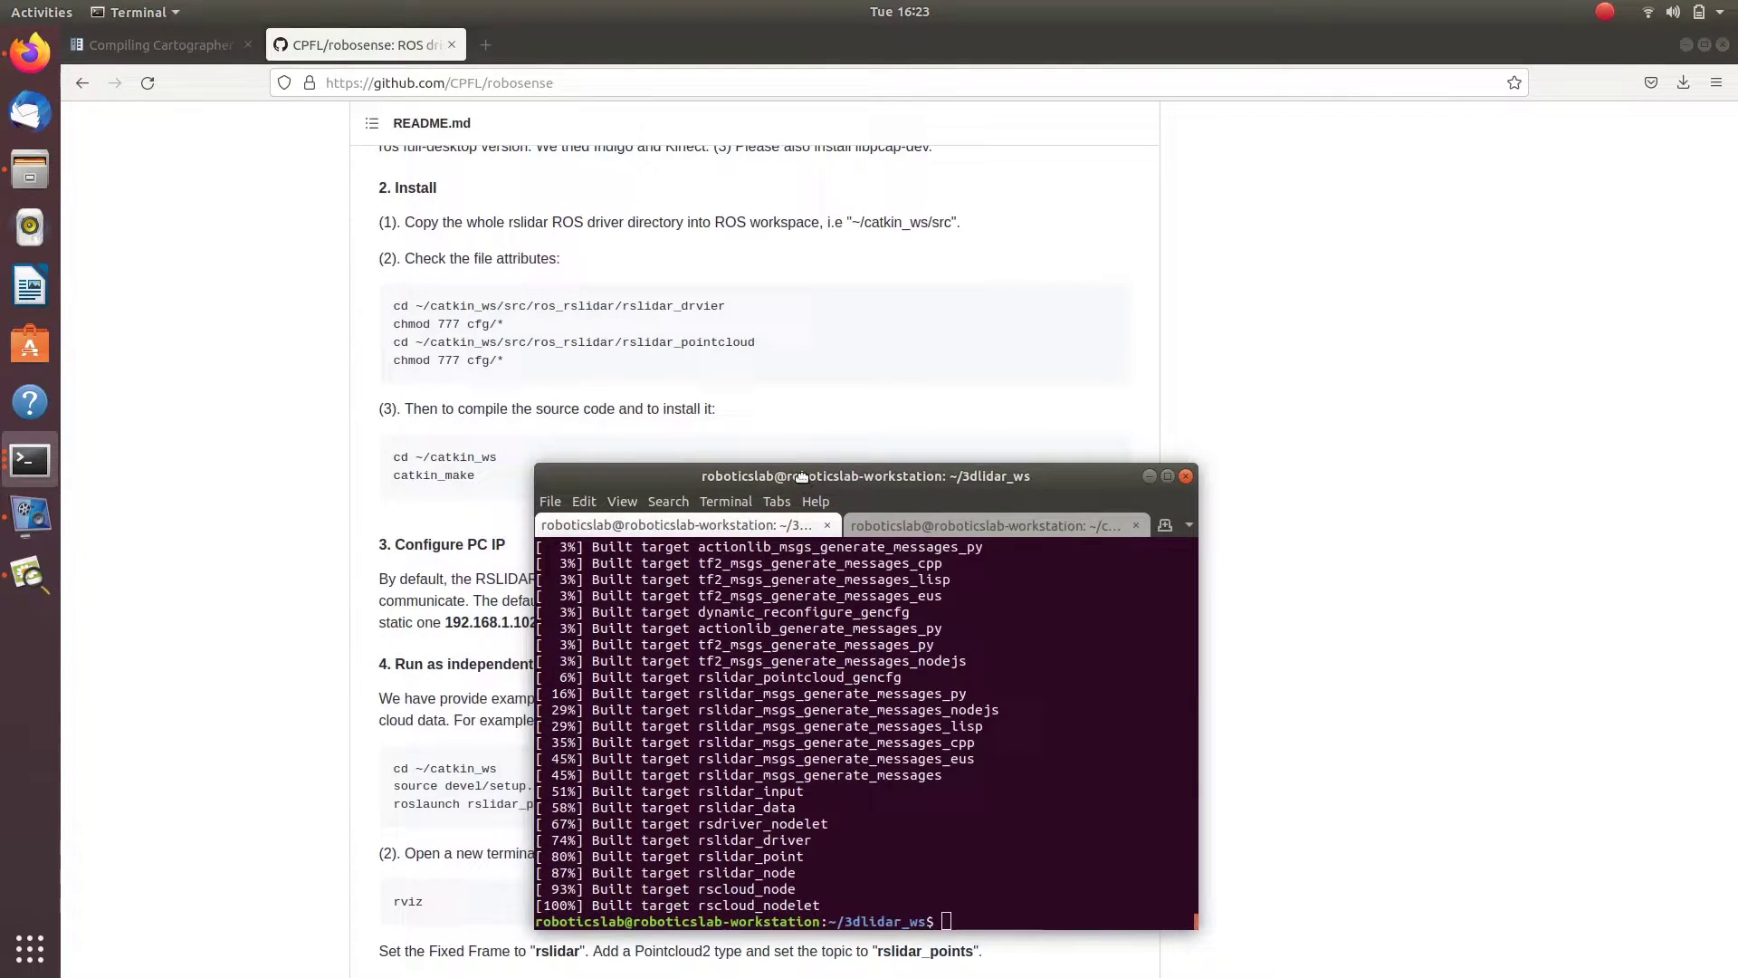
type("cd")
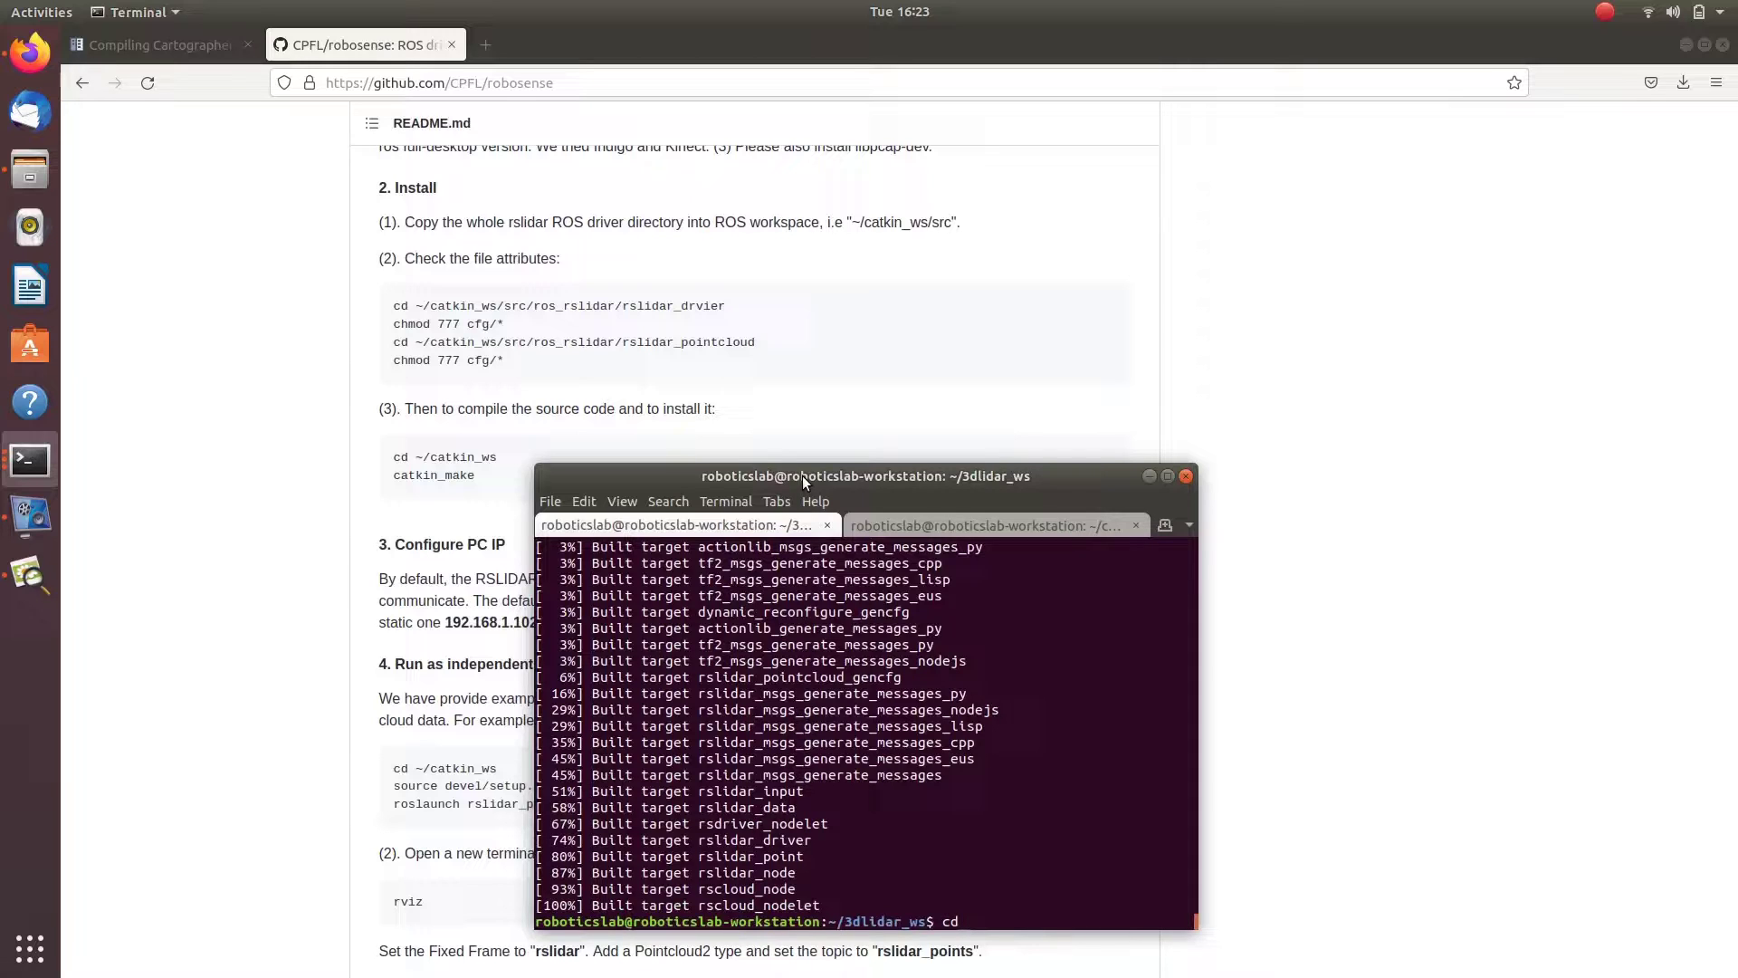
type("src/")
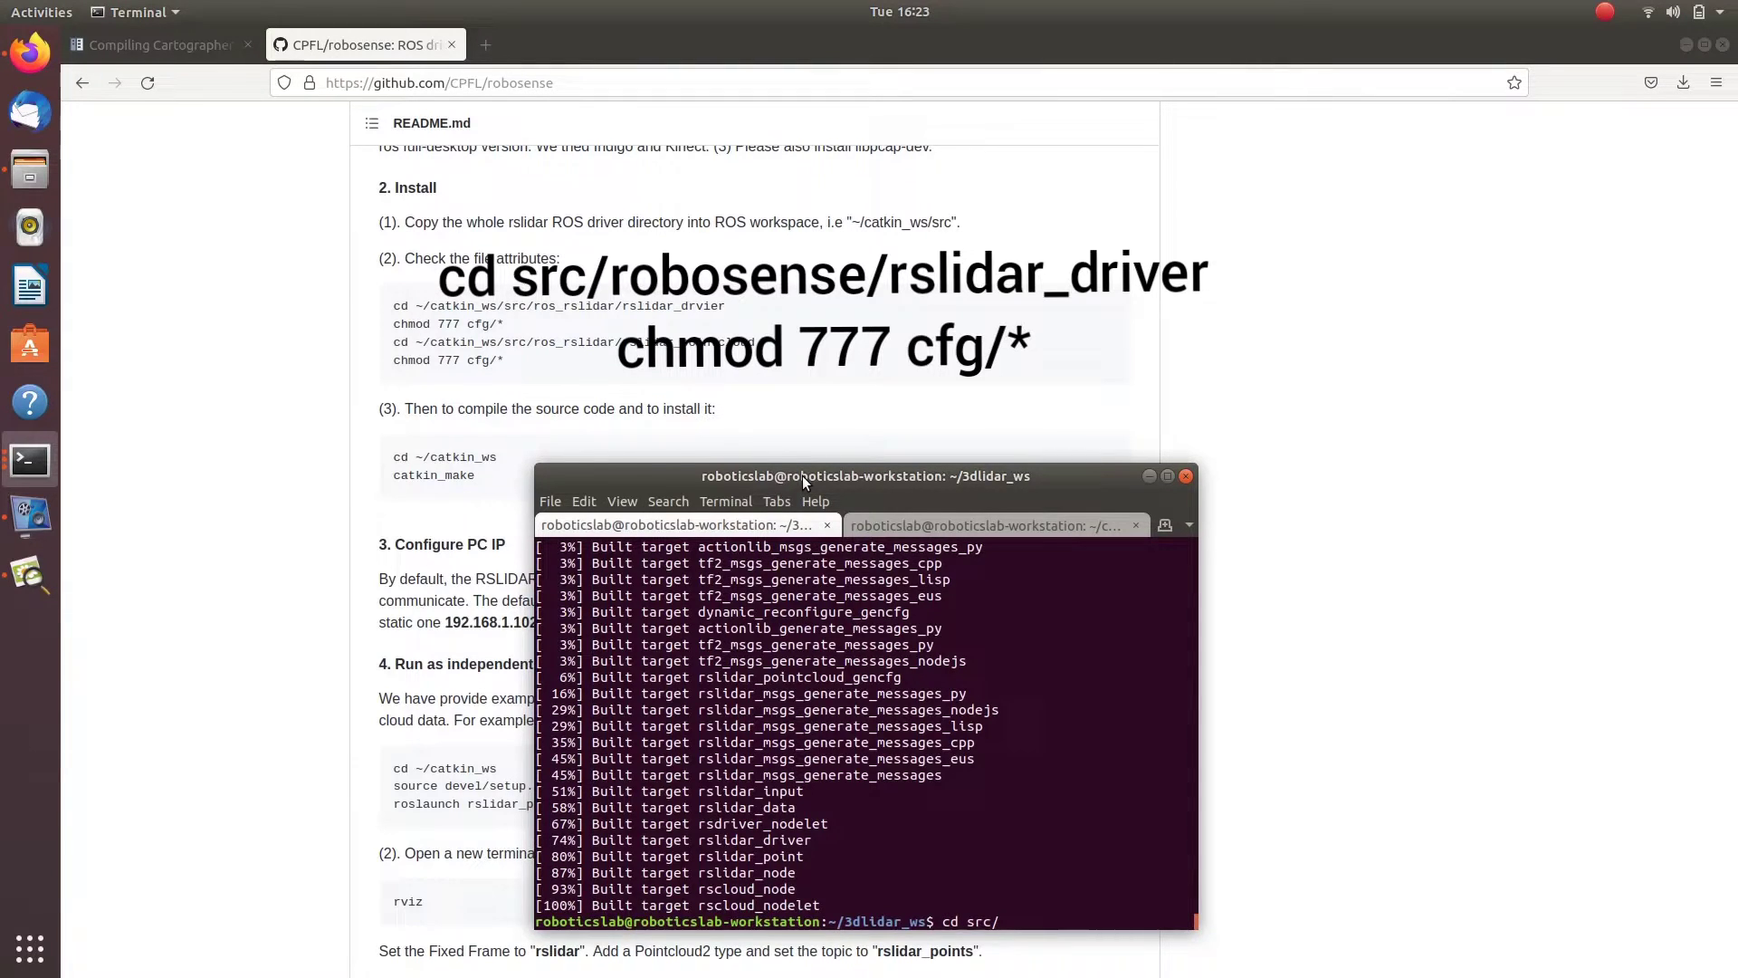
type("robosense/")
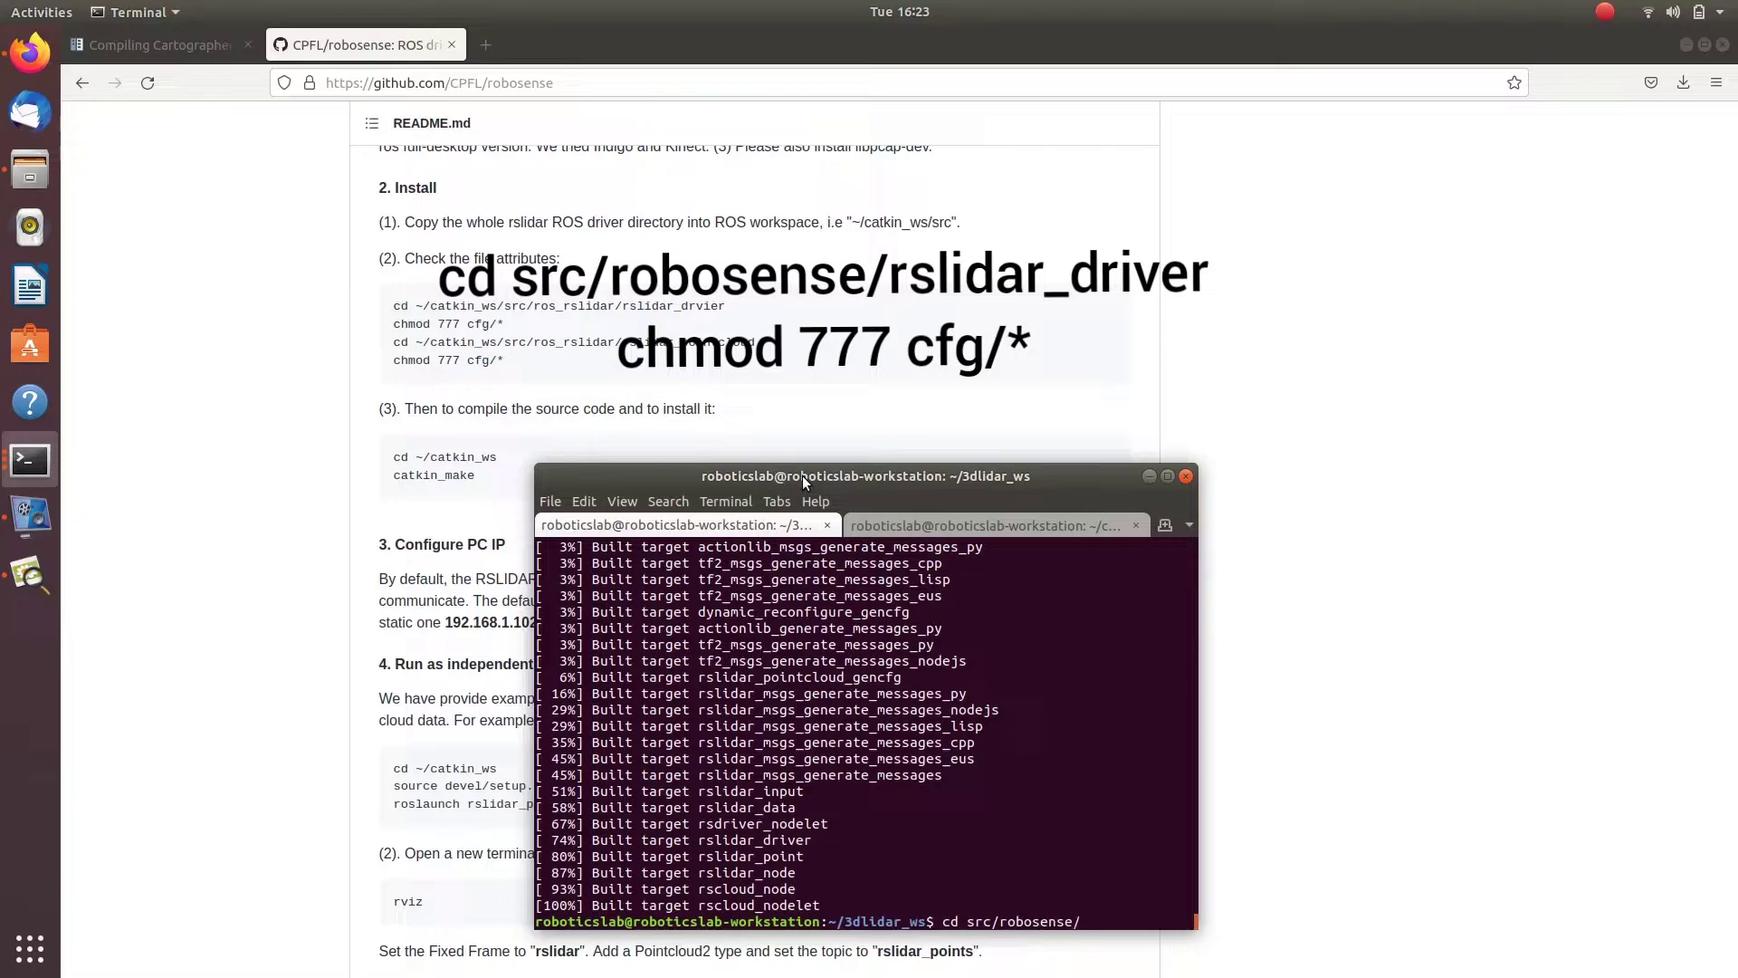
type("rslidar_driver/")
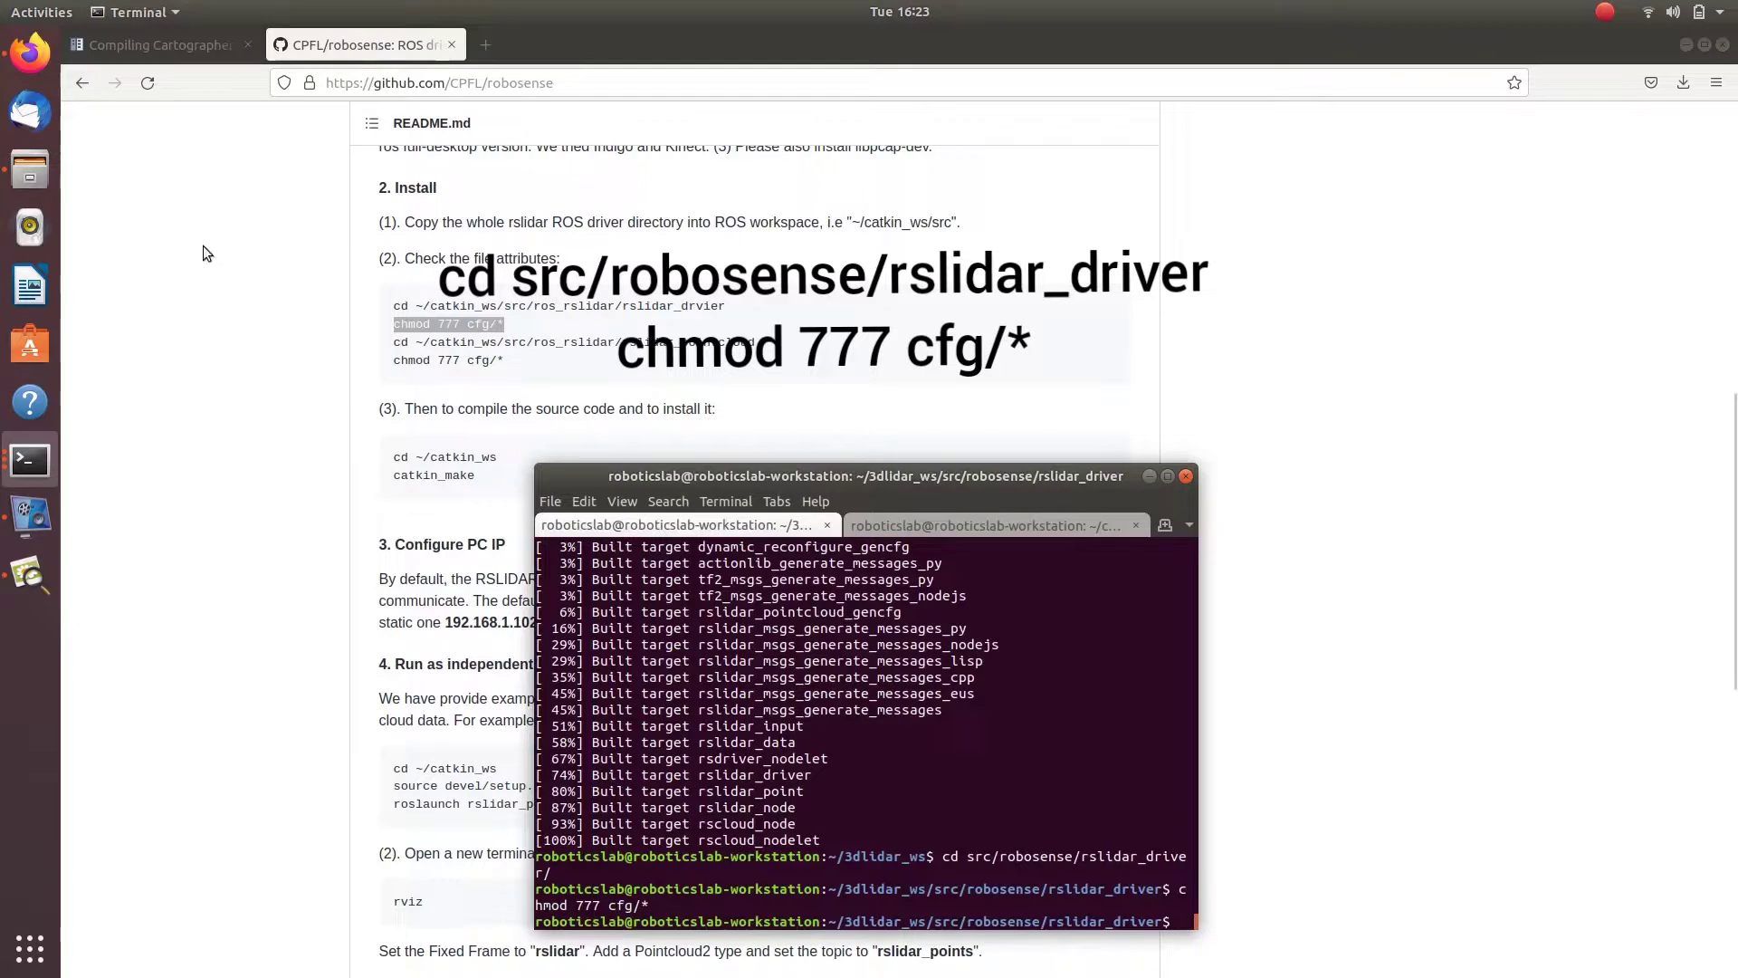
Move into the rslidar_pointcloud package folder and list its contents.
type("cd ..")
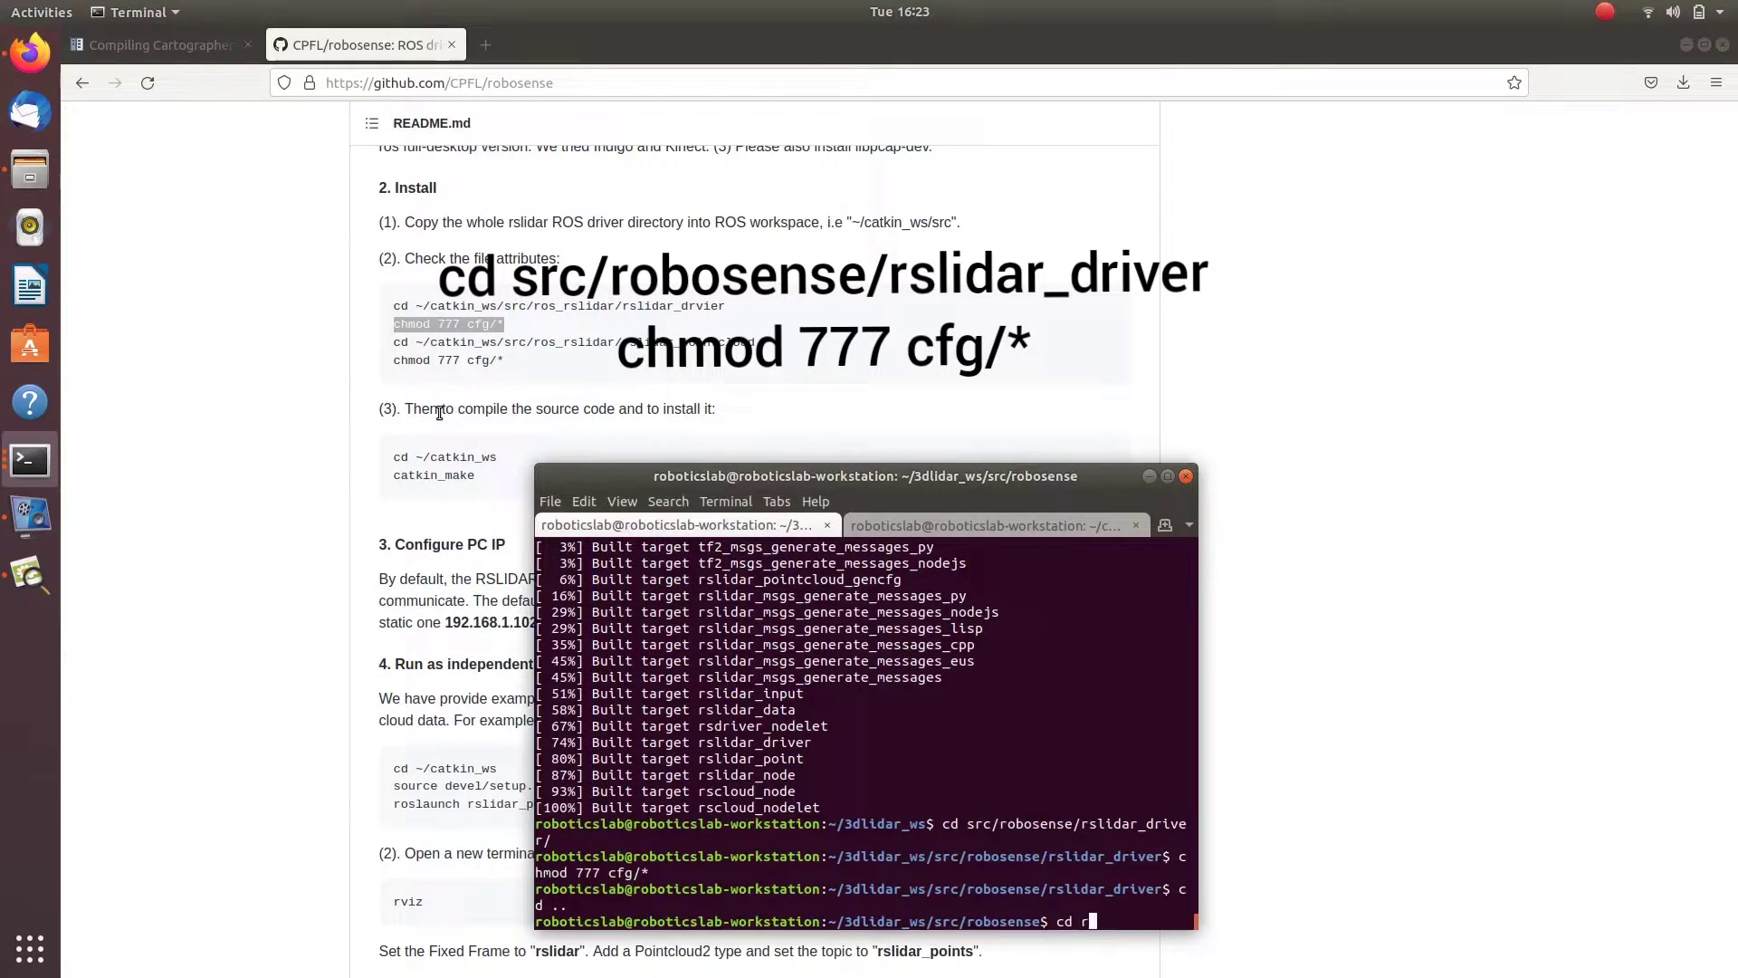
type("slidar")
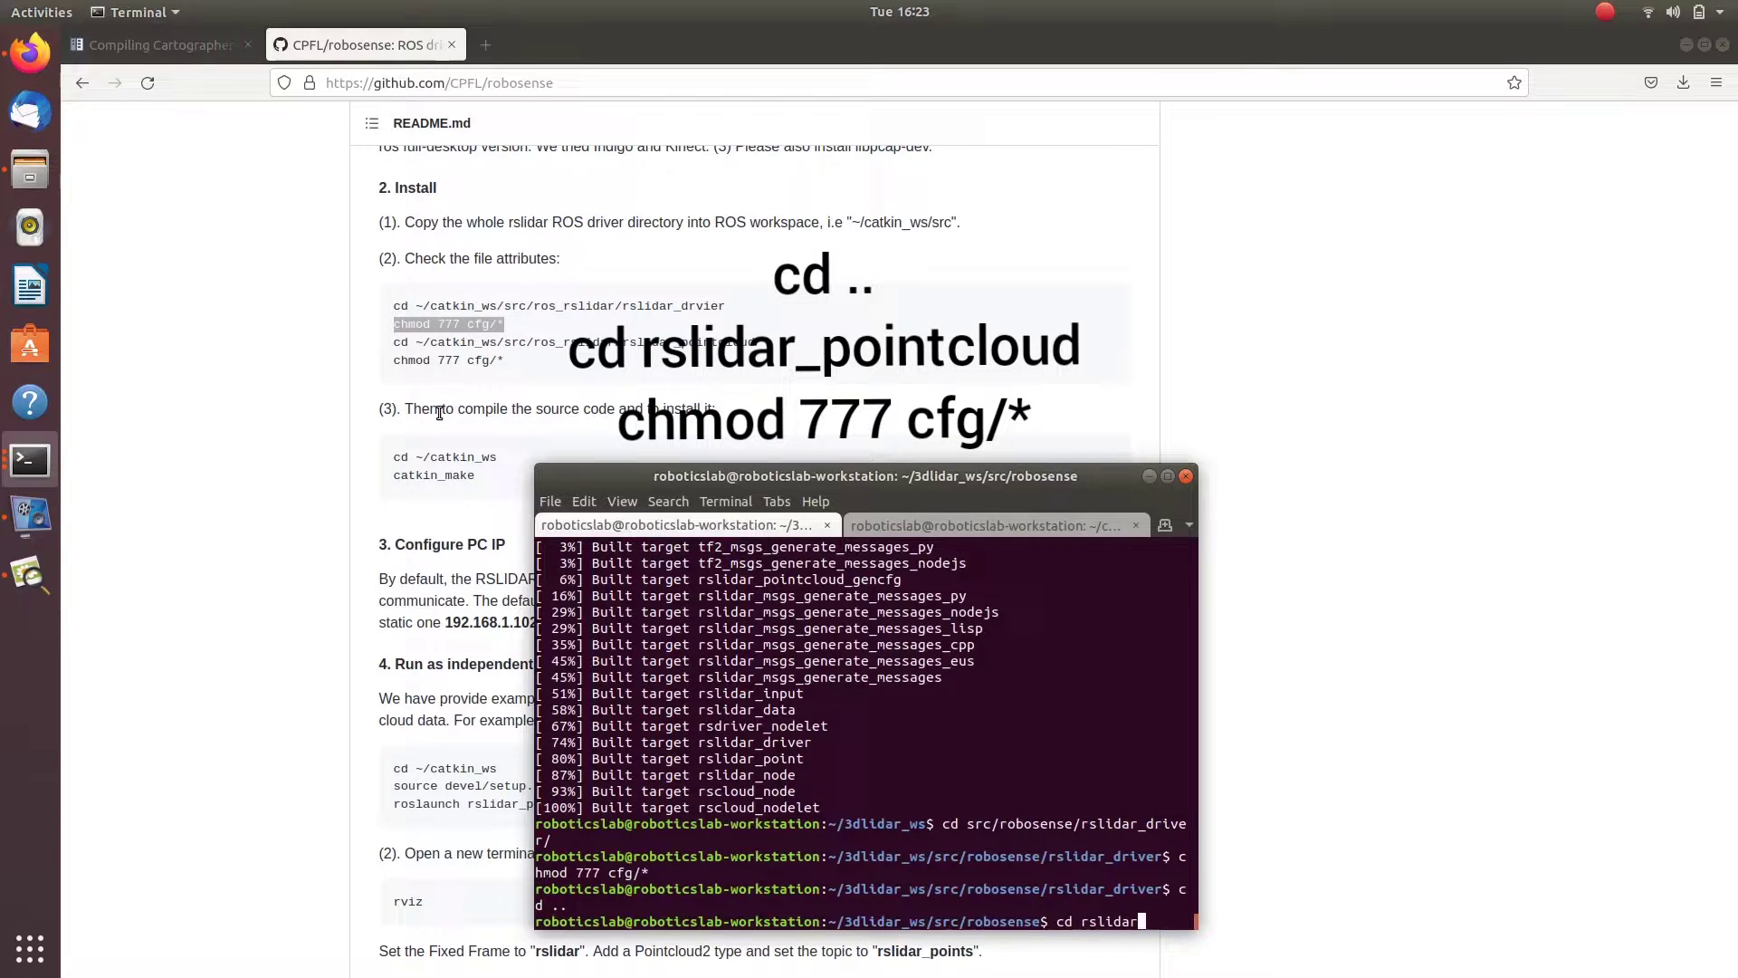
key("Return")
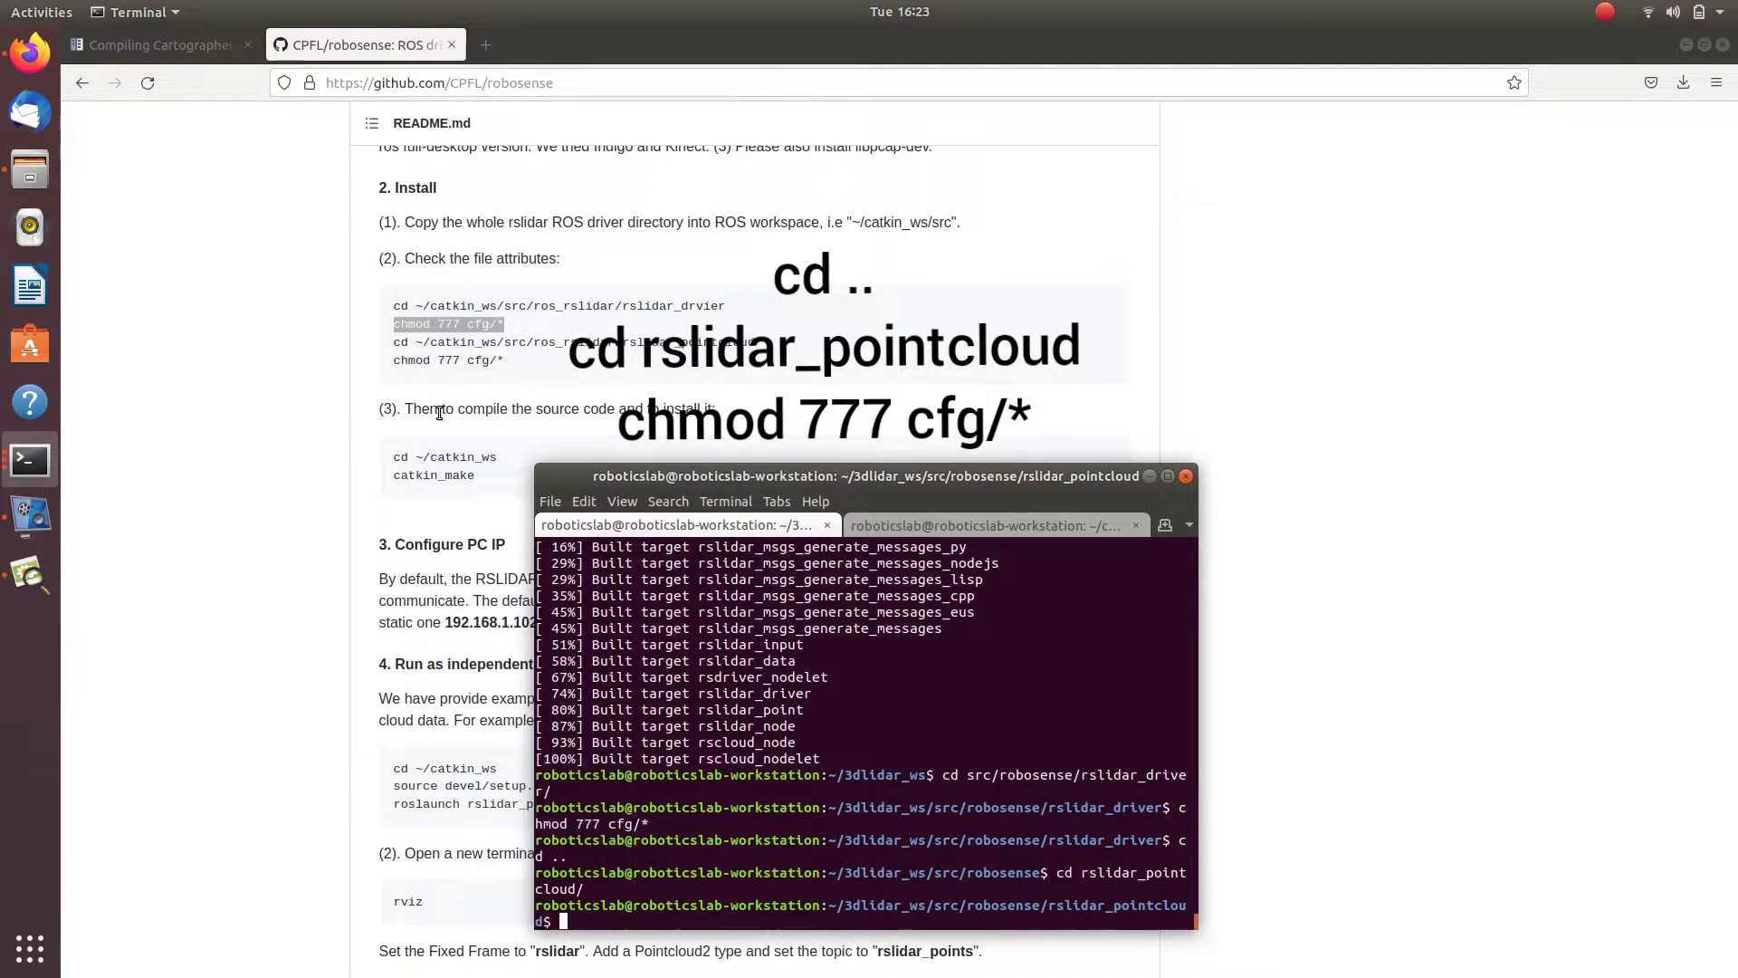
type("ls")
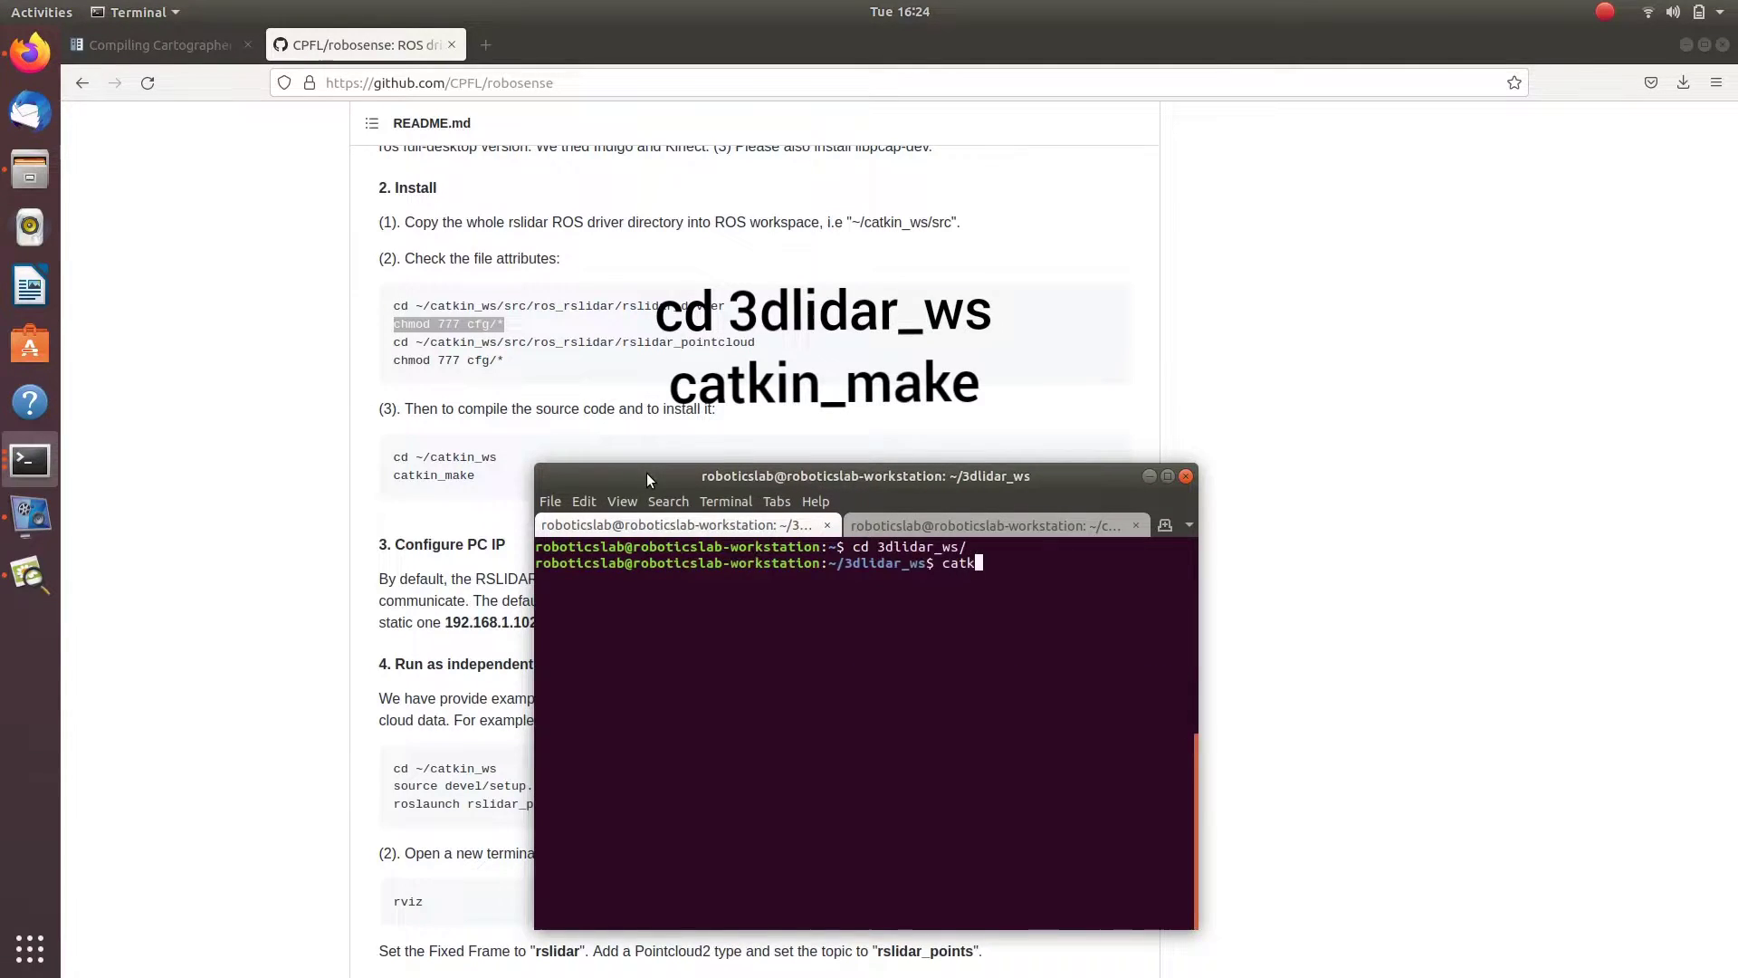
Run catkin_make in the 3dlidar_ws workspace.
key("Return")
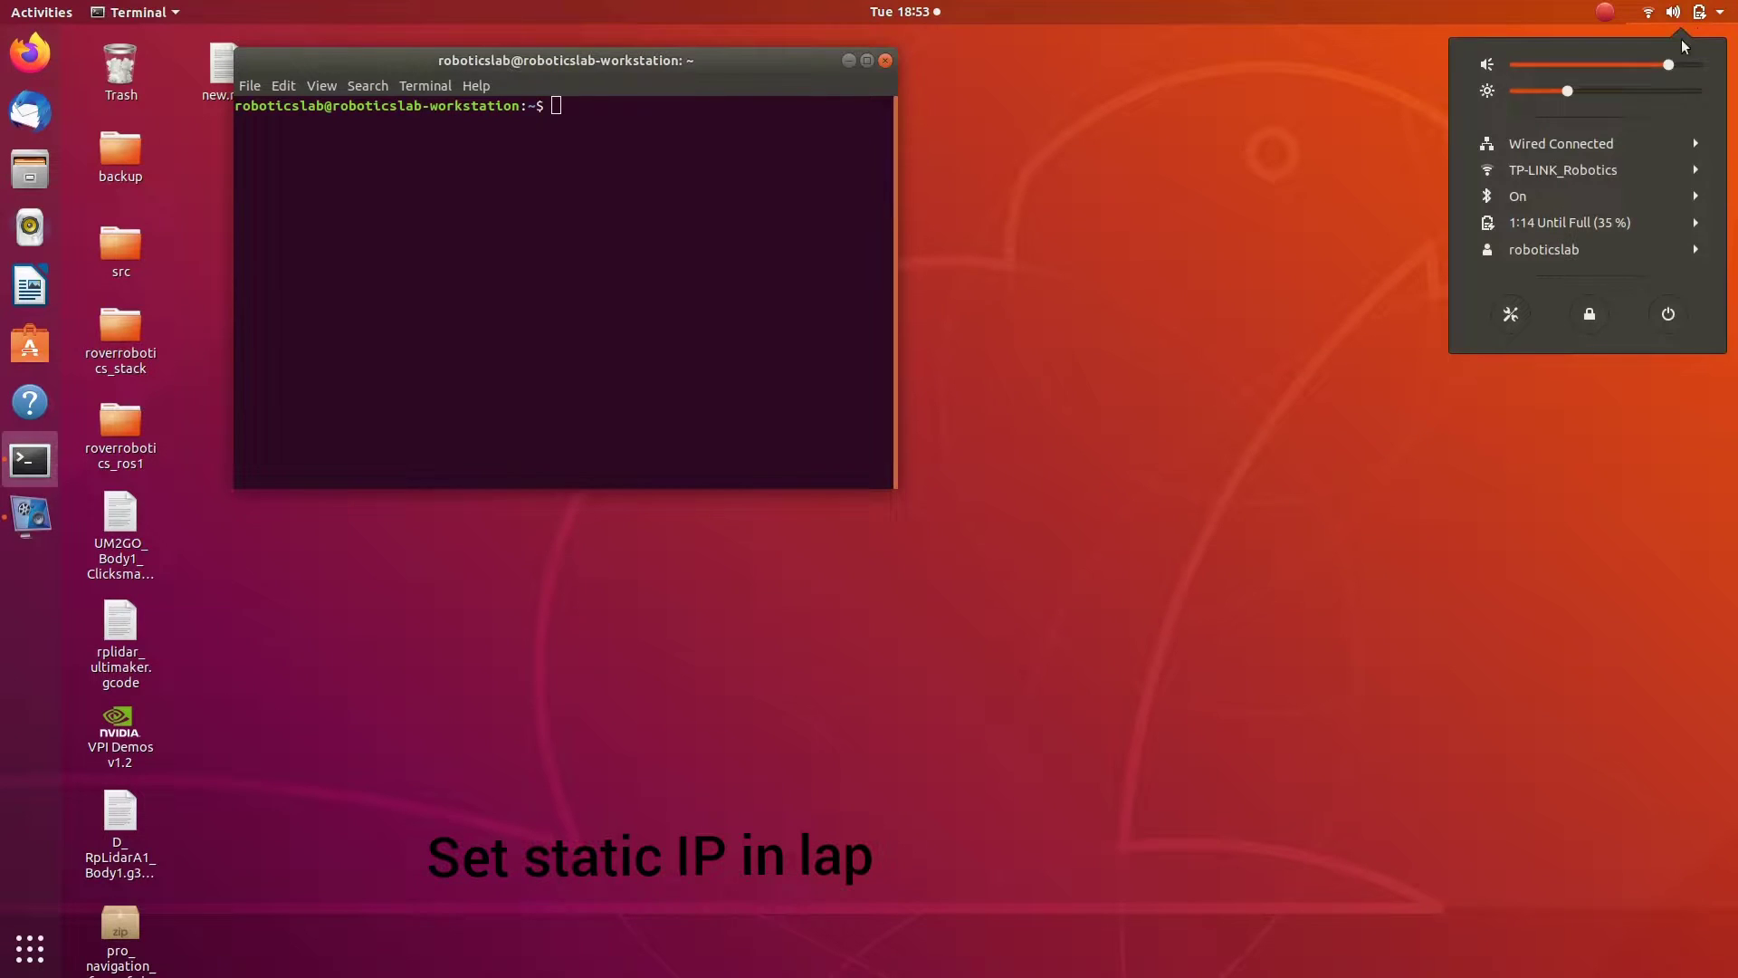
Expand Wired Connected in the system menu and choose Wired Settings.
left_click(1564, 169)
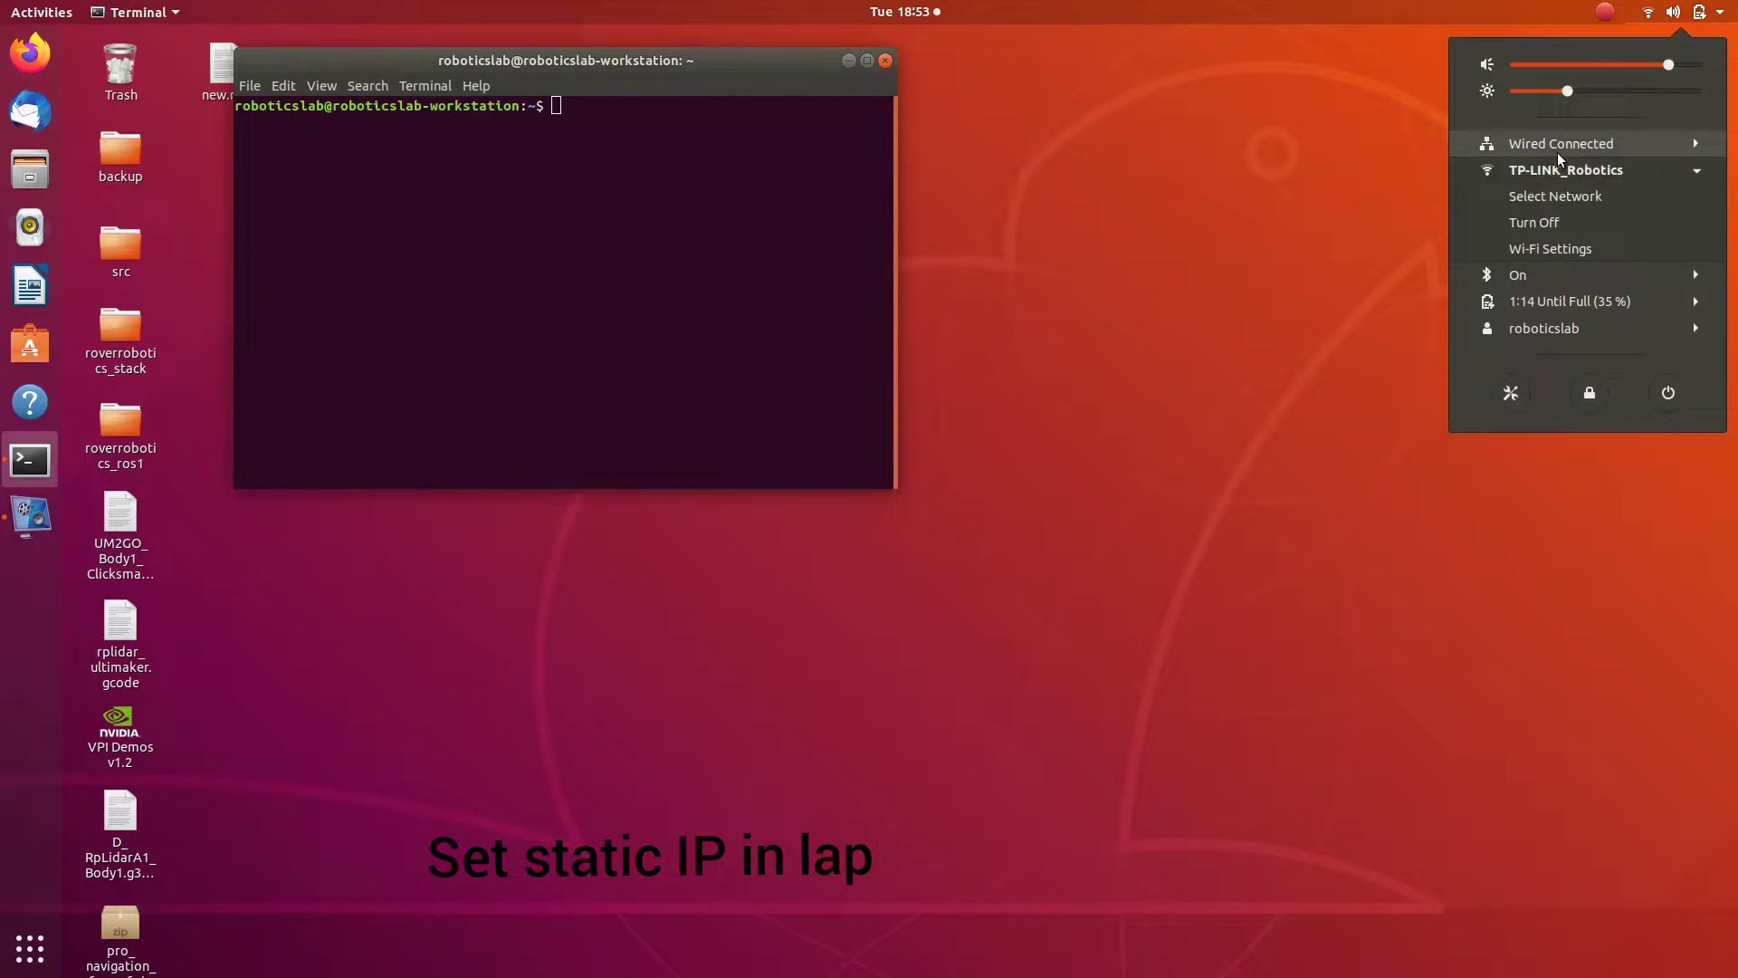
left_click(1560, 143)
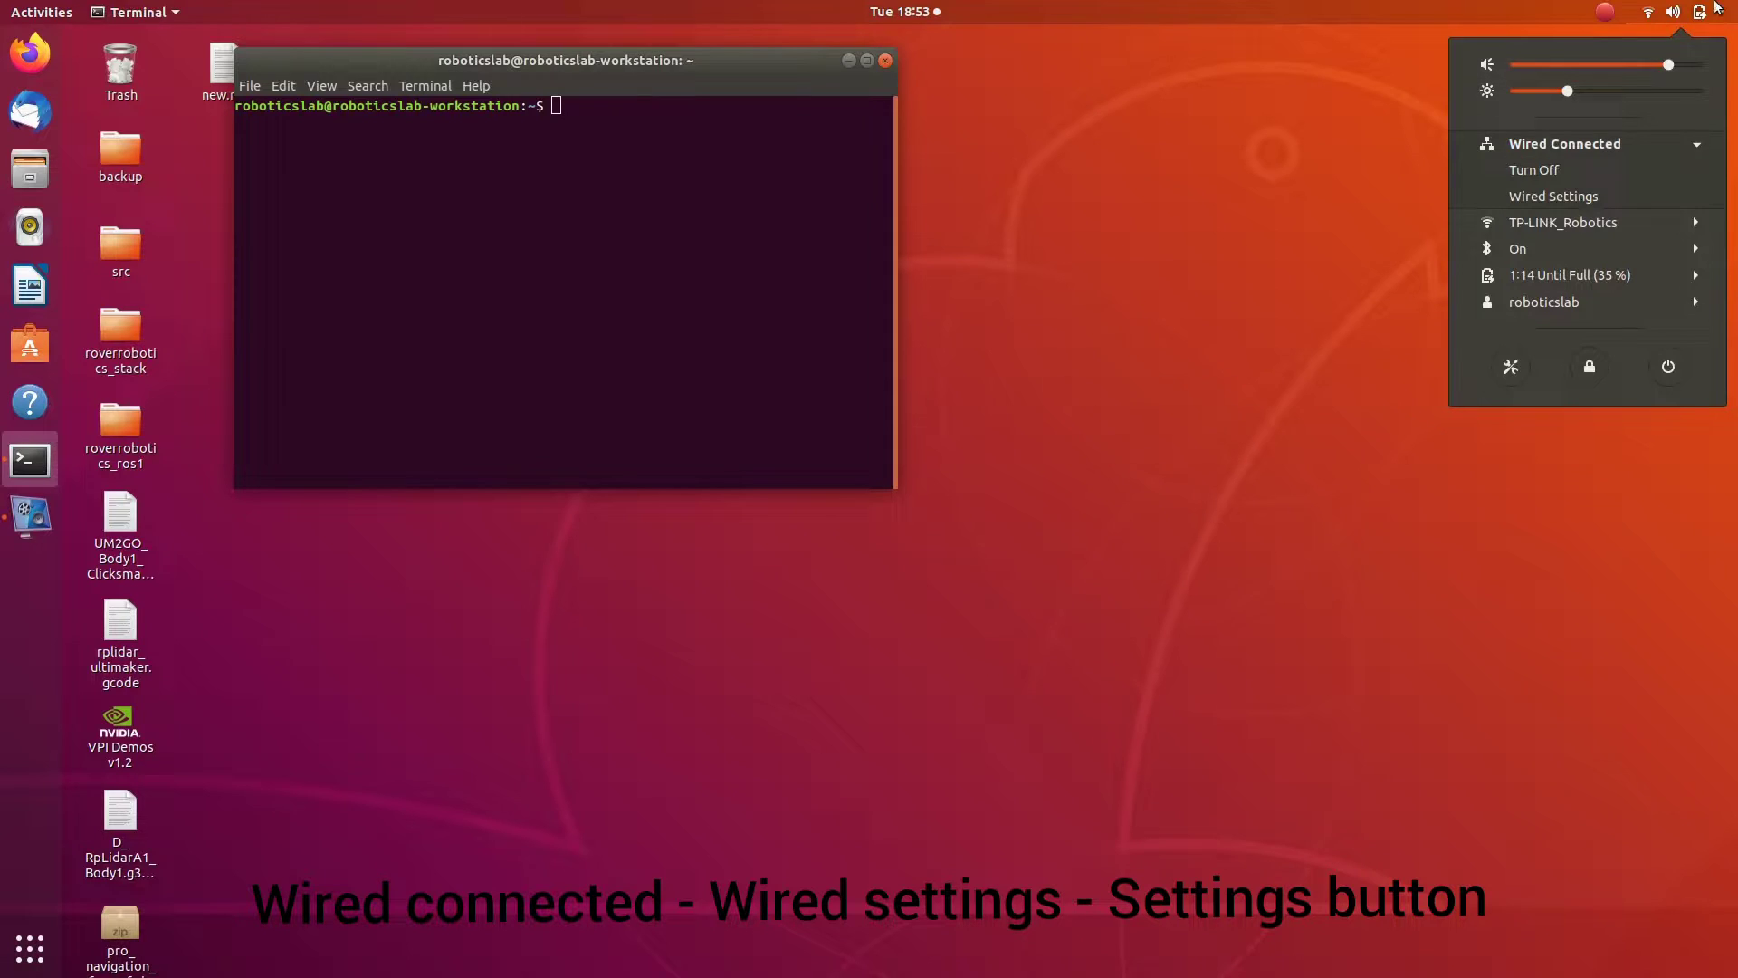
mouse_move(1554, 196)
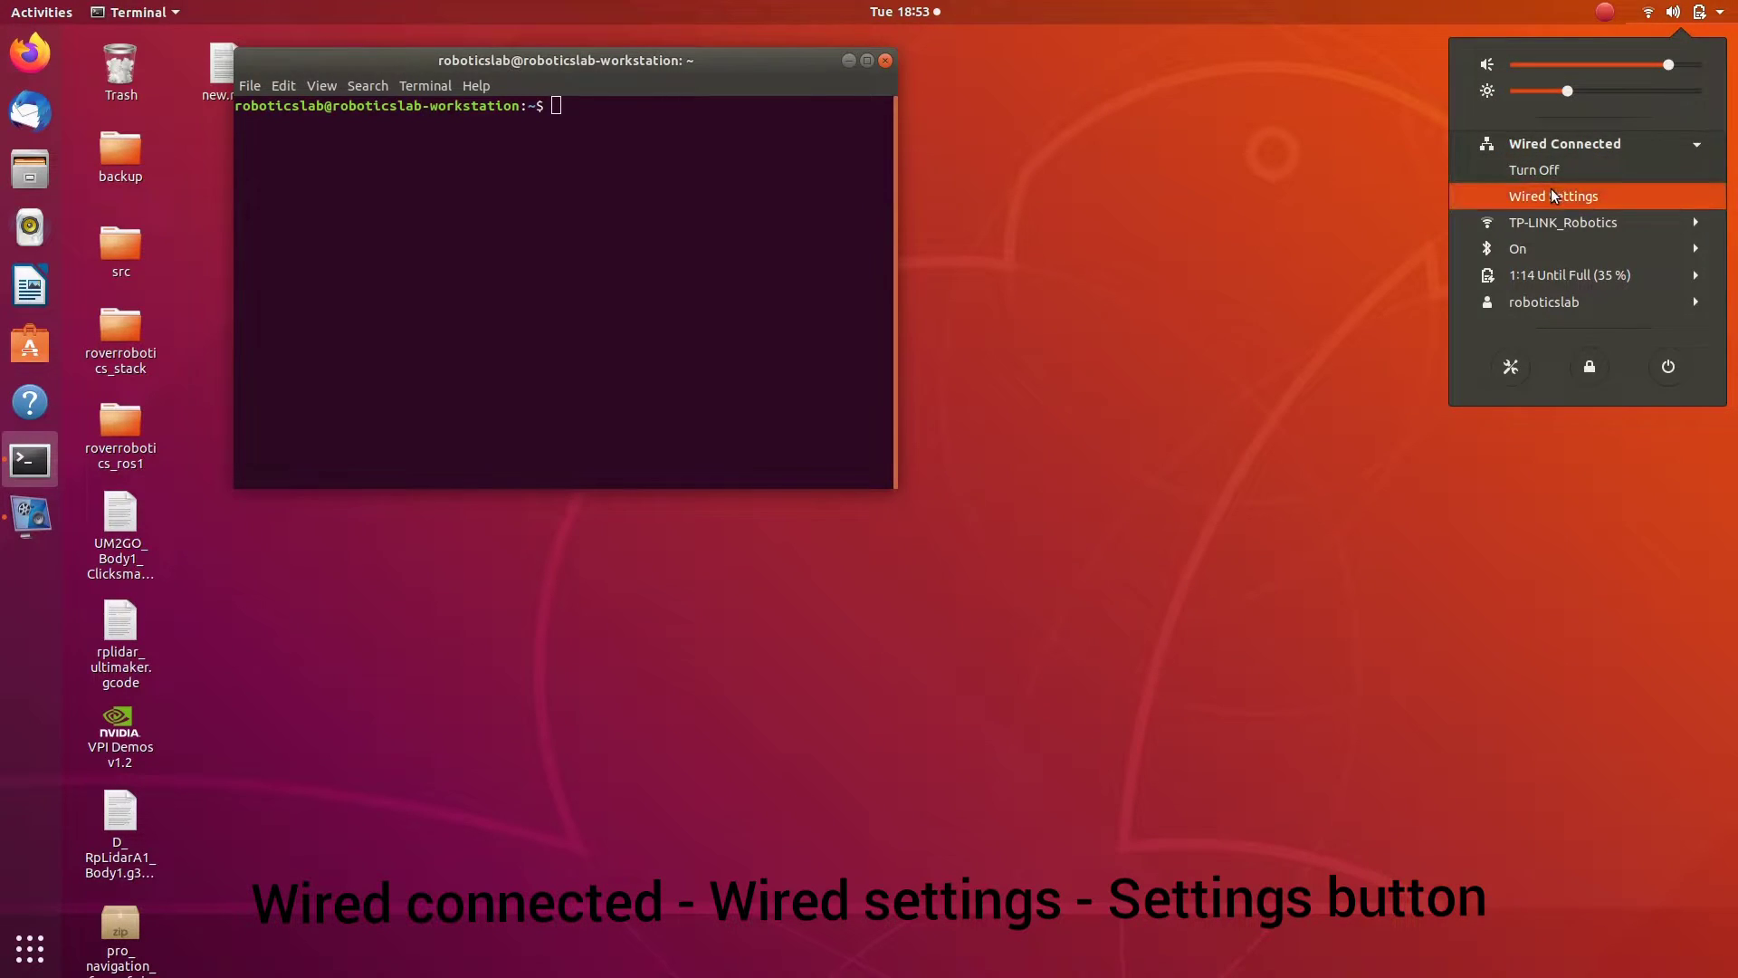
left_click(1554, 196)
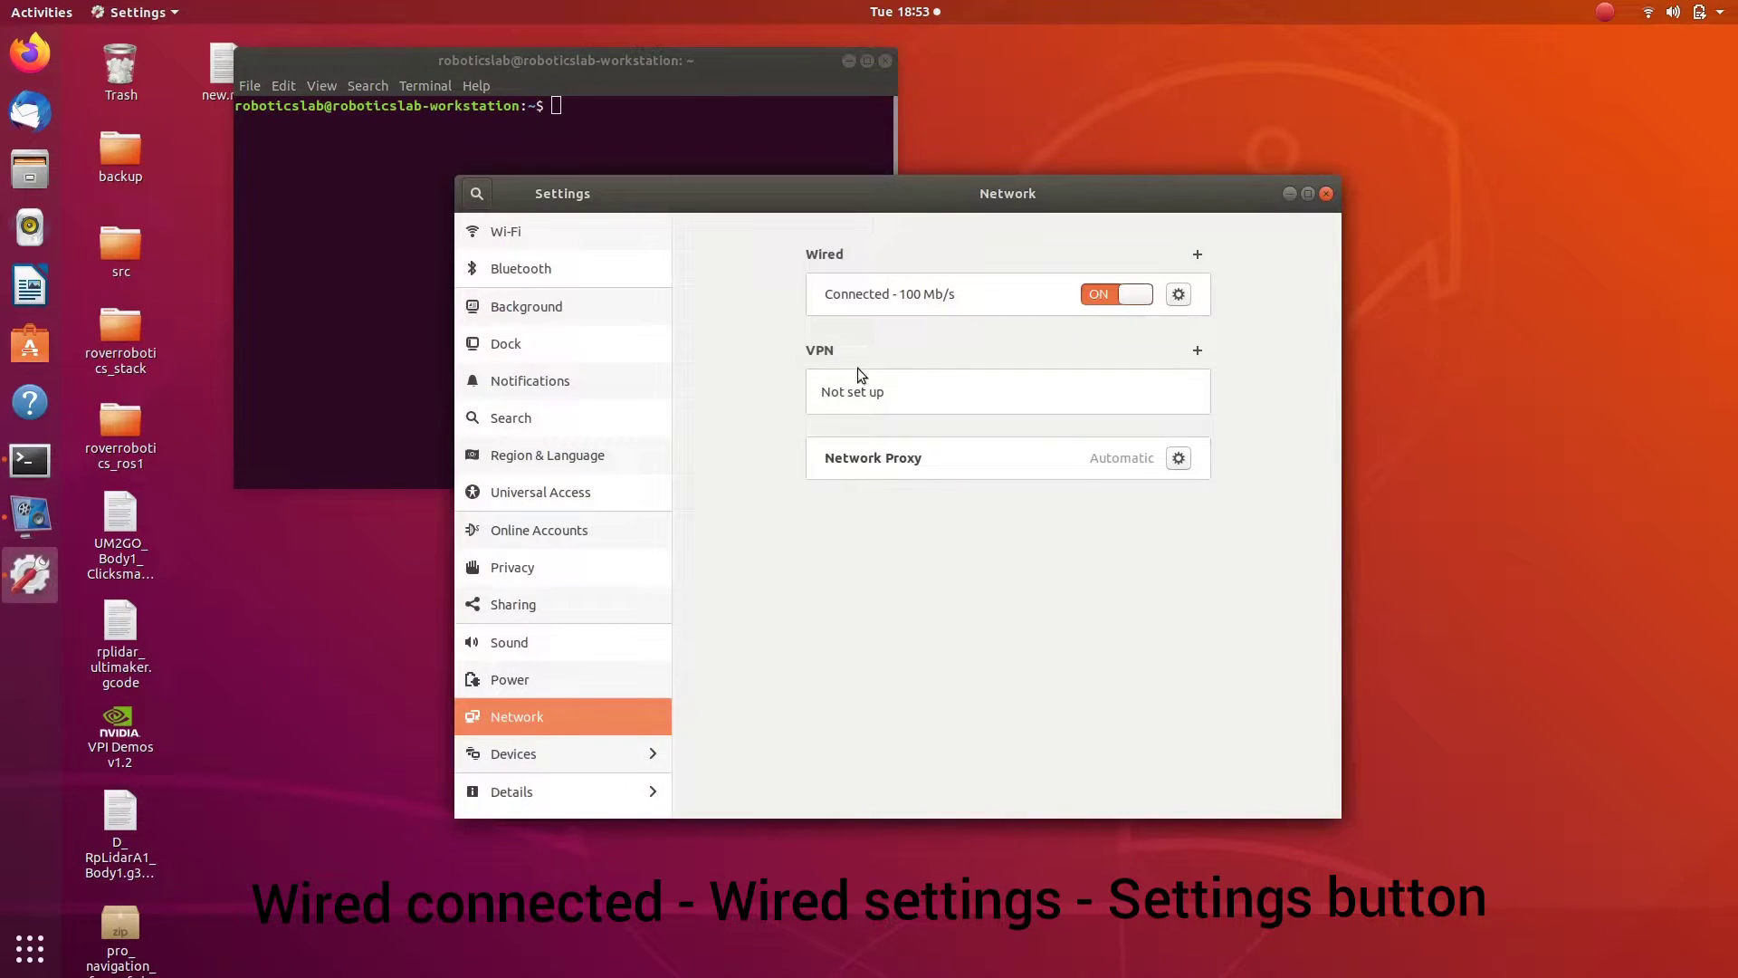
mouse_move(683, 628)
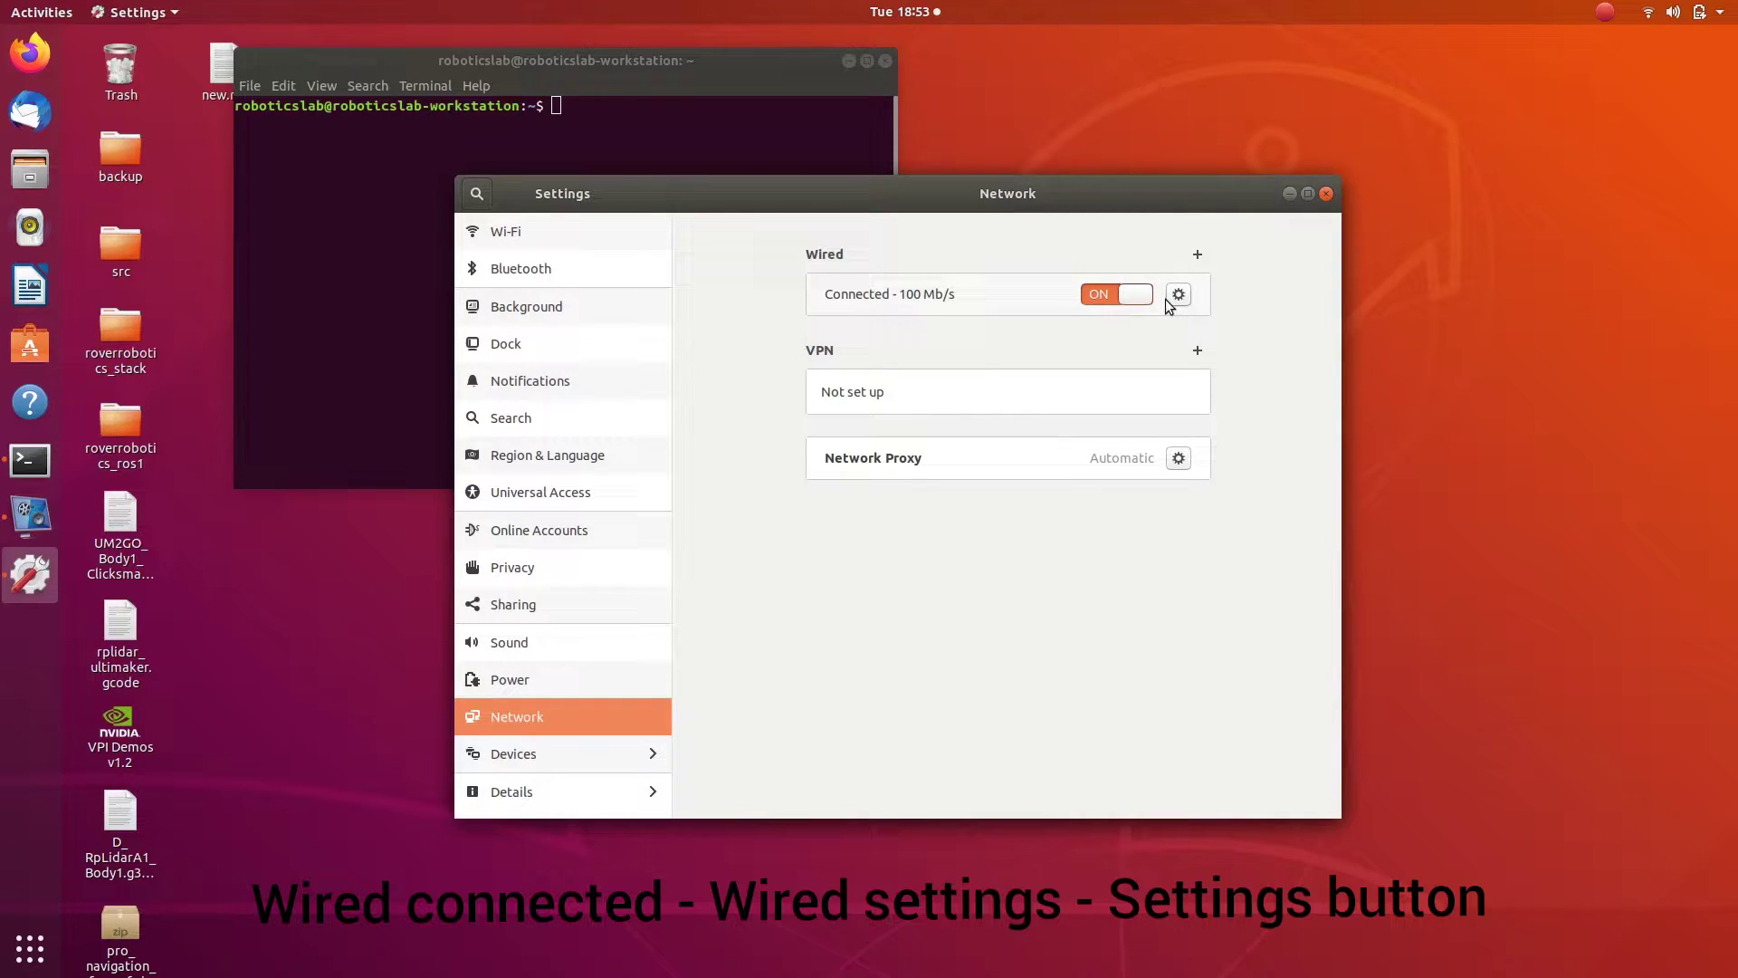
Set the wired connection's manual IPv4 address to 192.168.1.102, apply, and close Settings.
left_click(1177, 293)
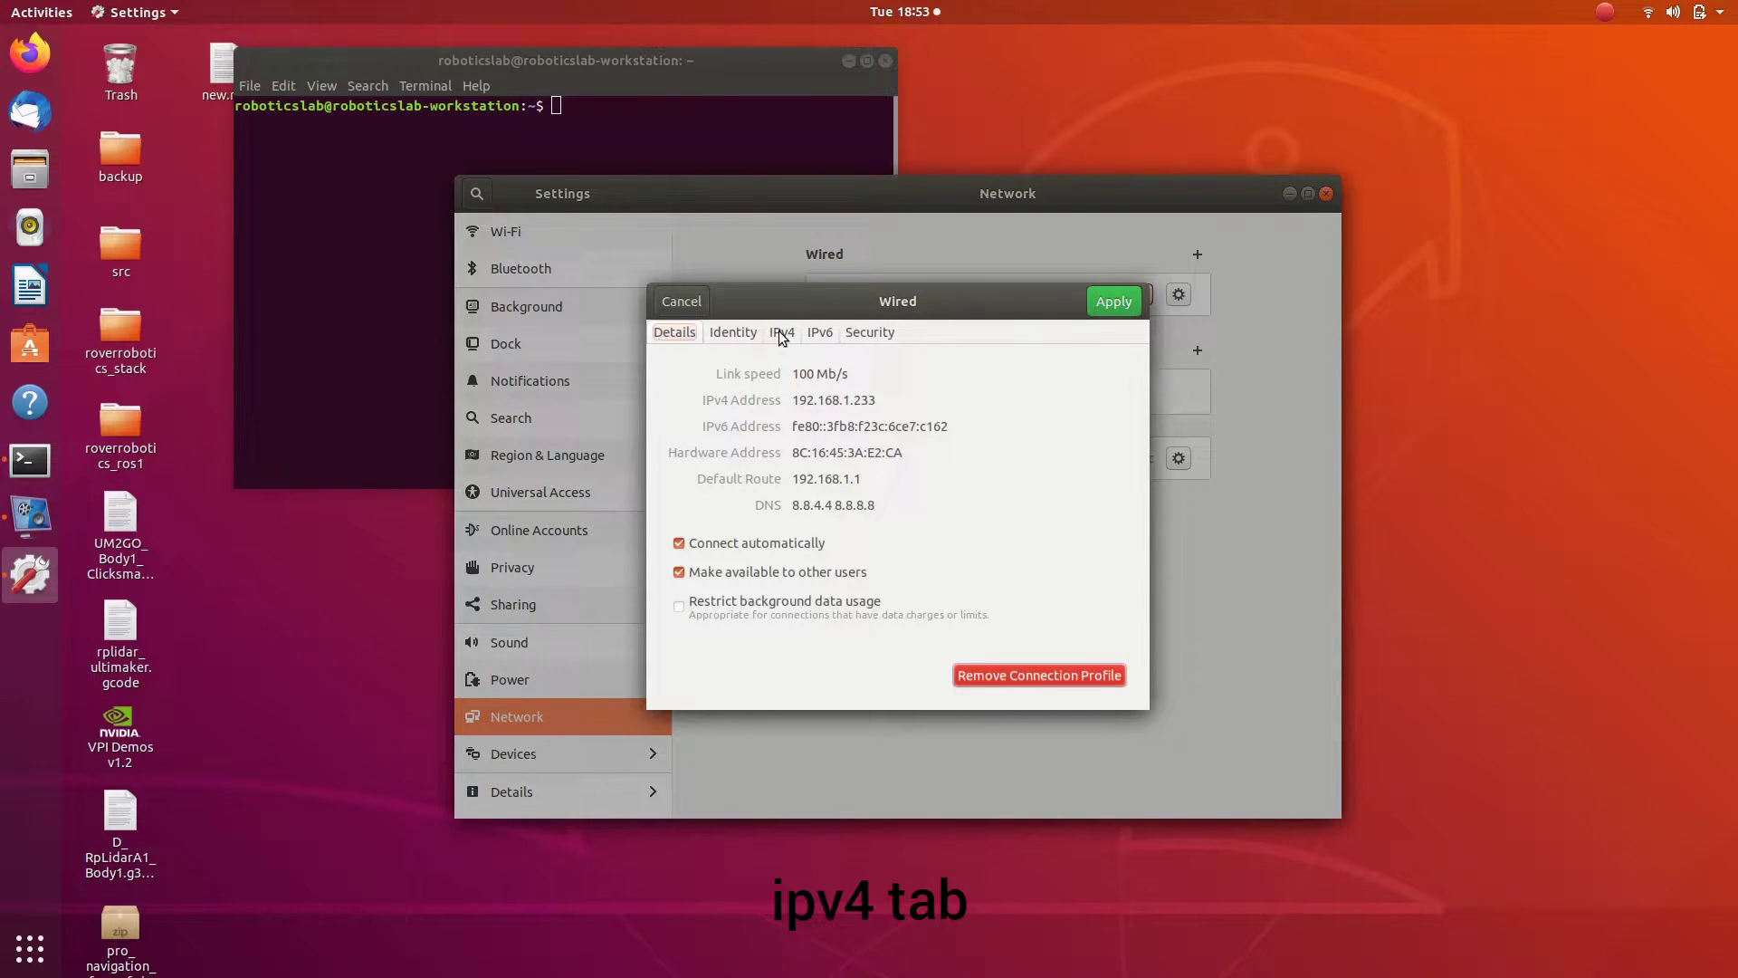
left_click(781, 332)
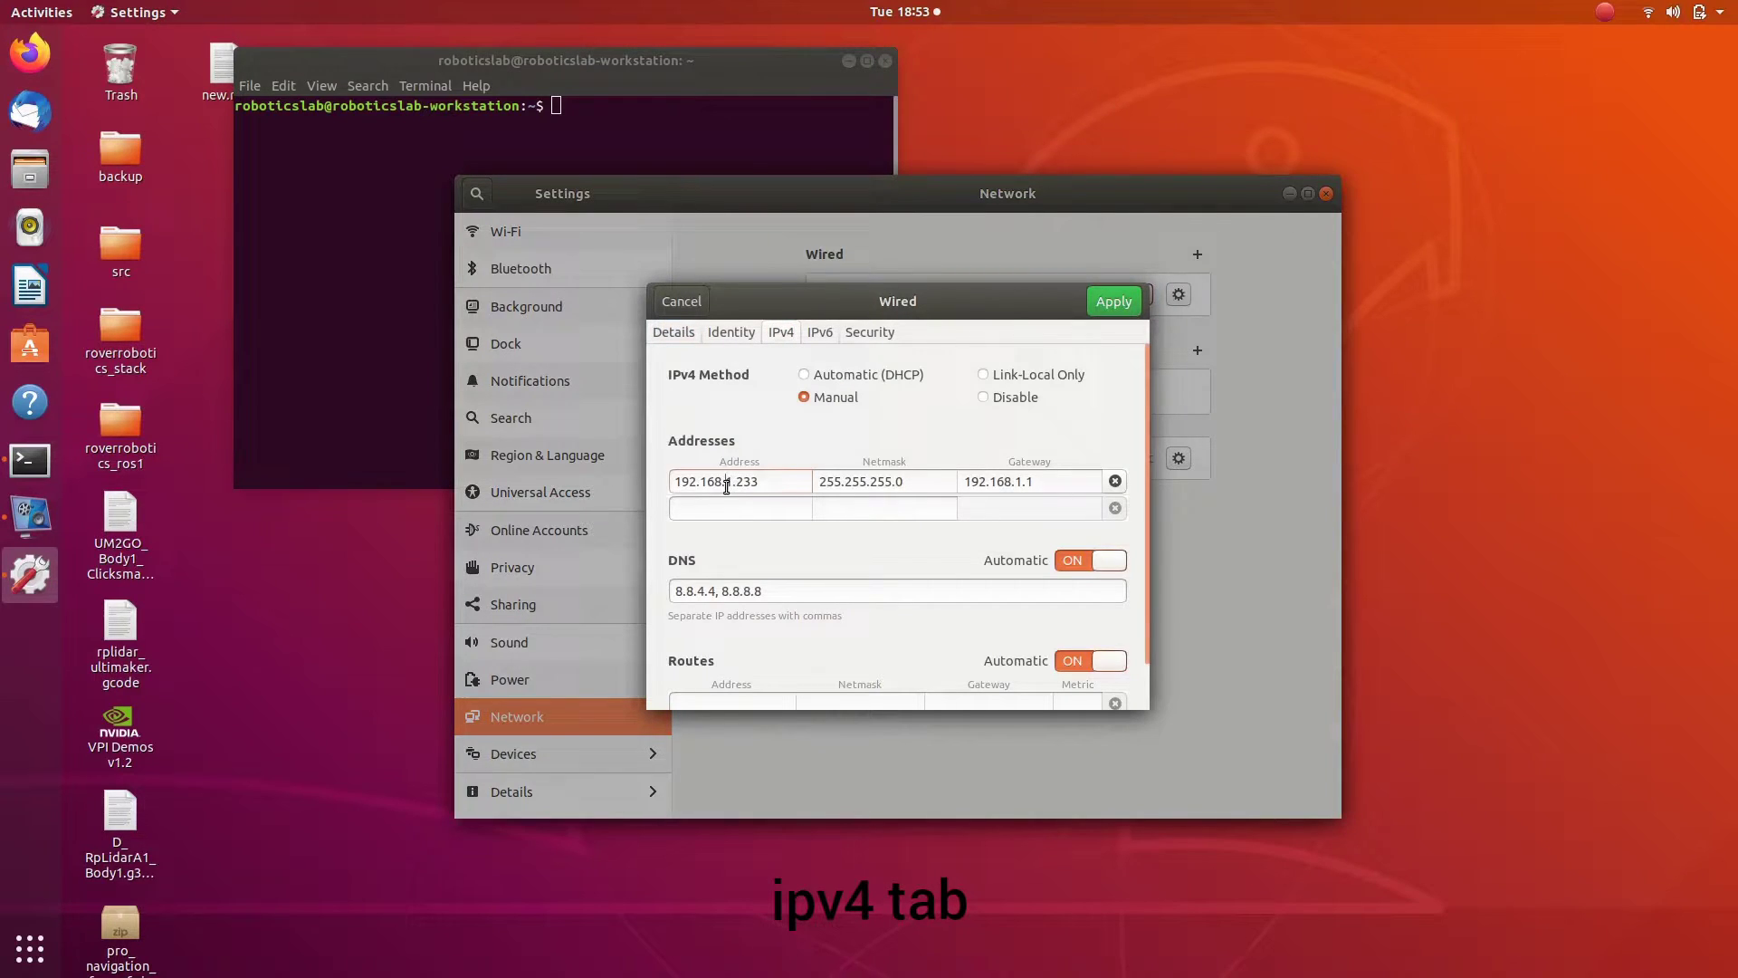
left_click(761, 480)
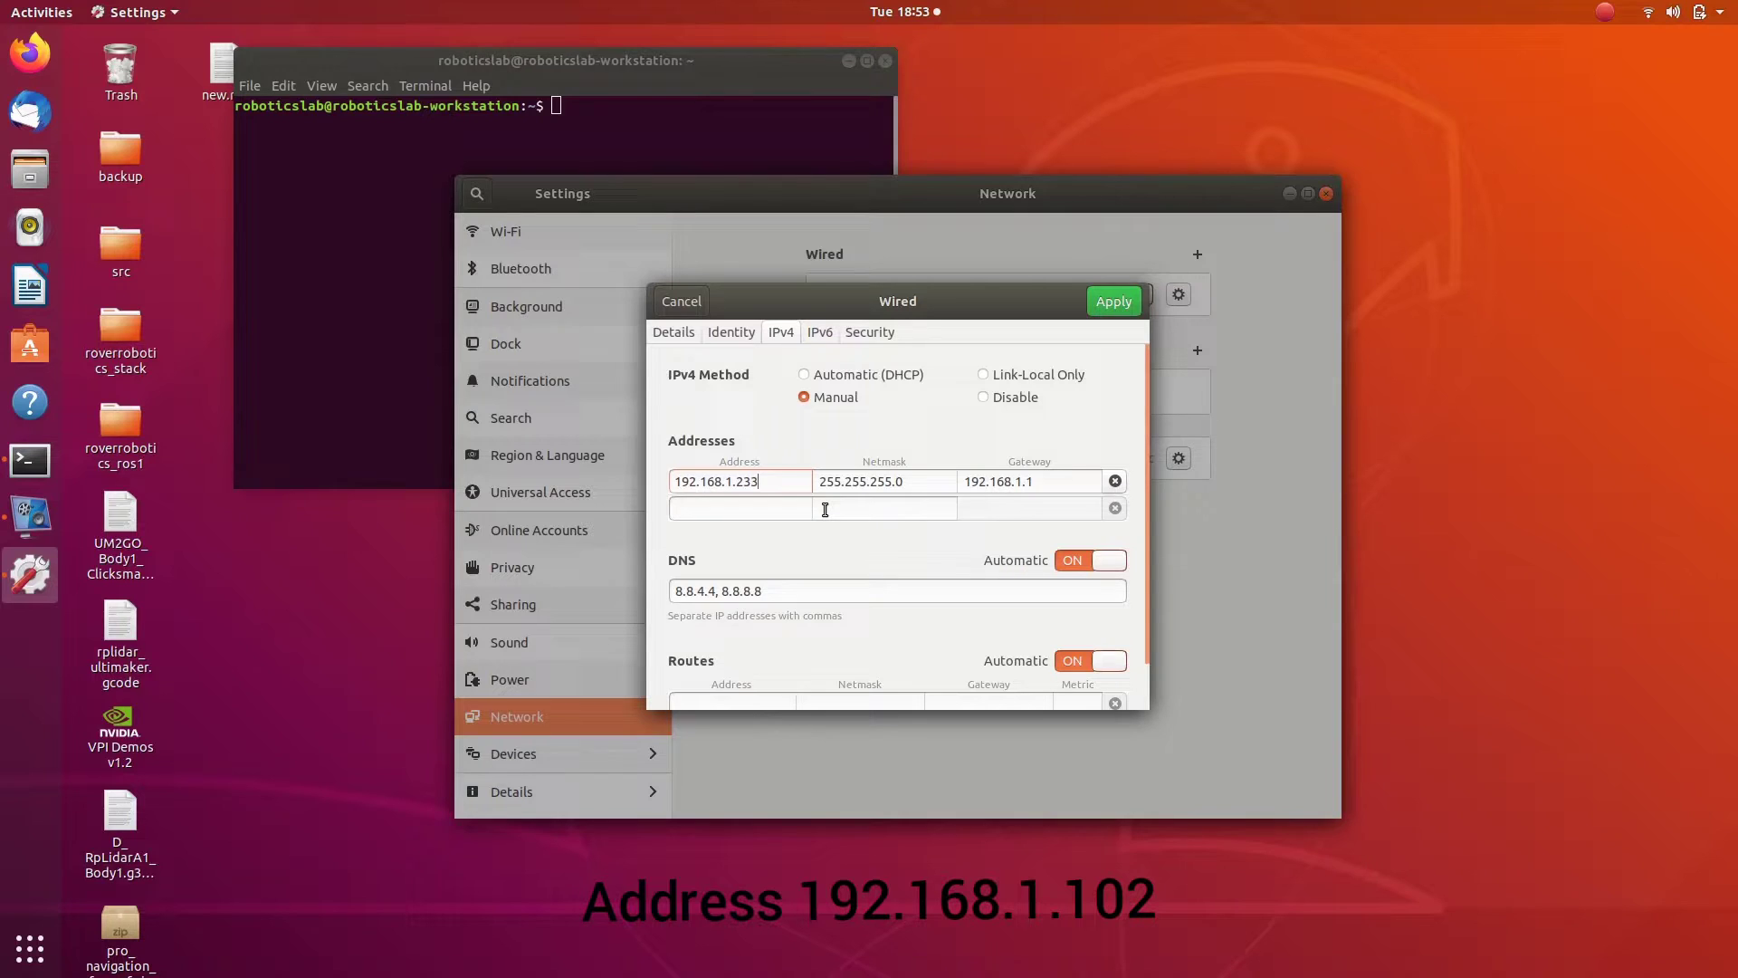
key("BackSpace")
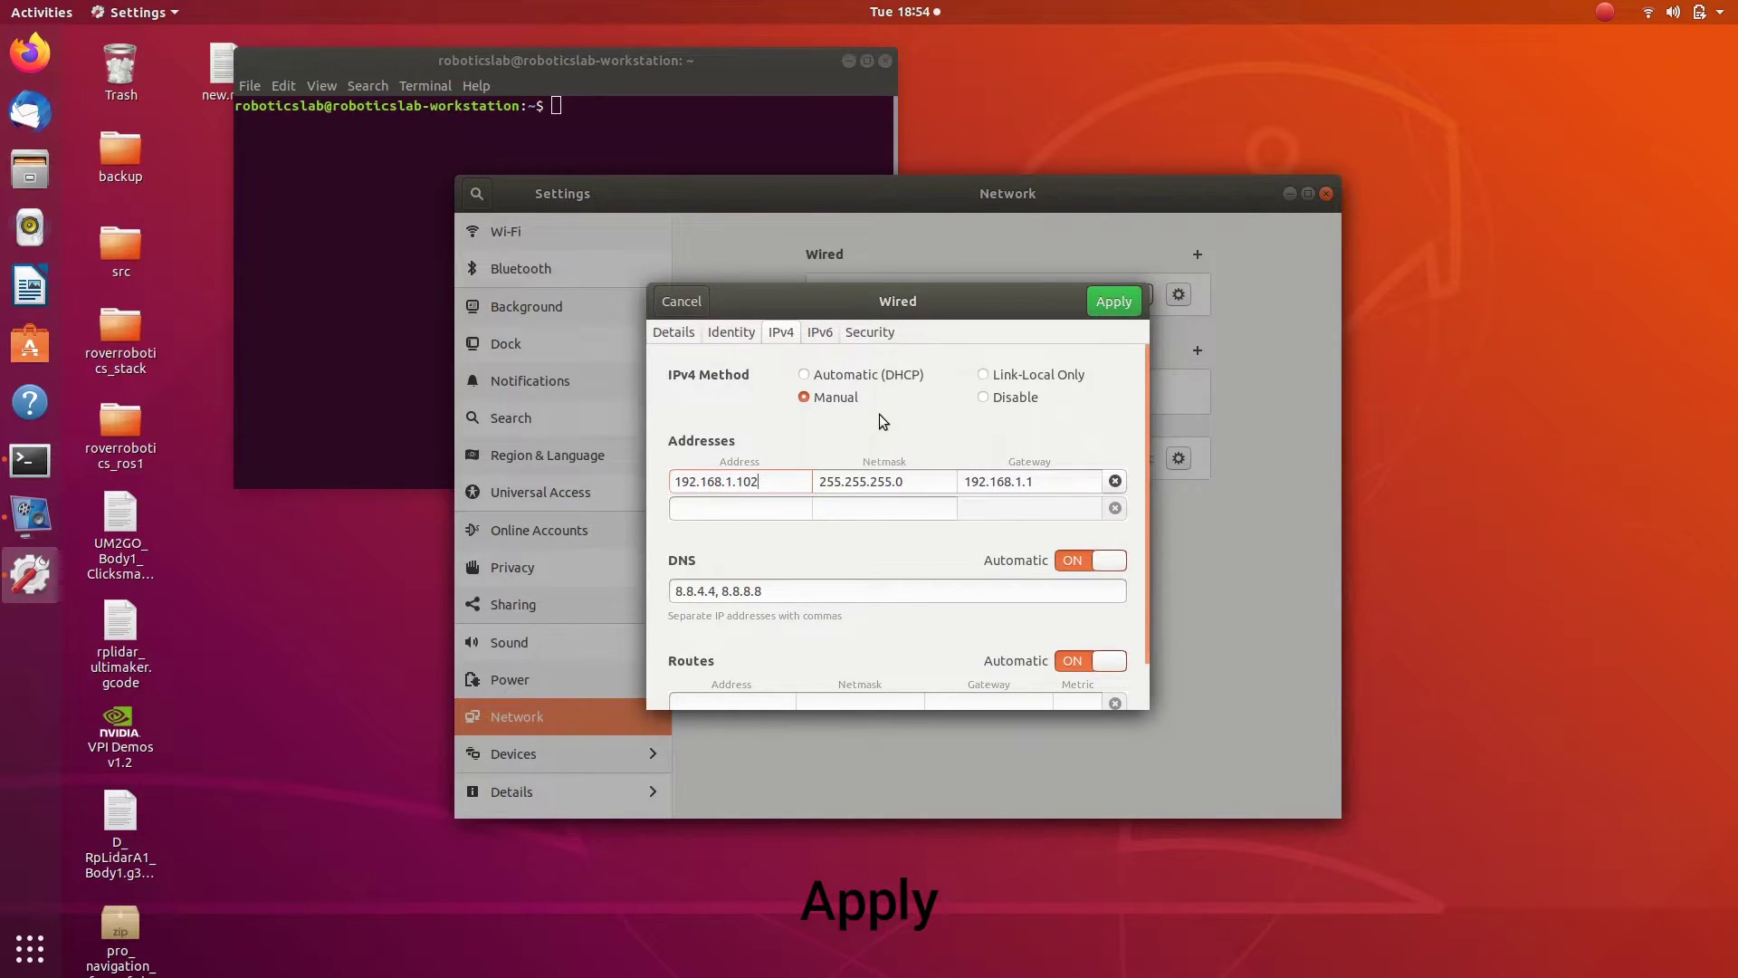
scroll("down", 3)
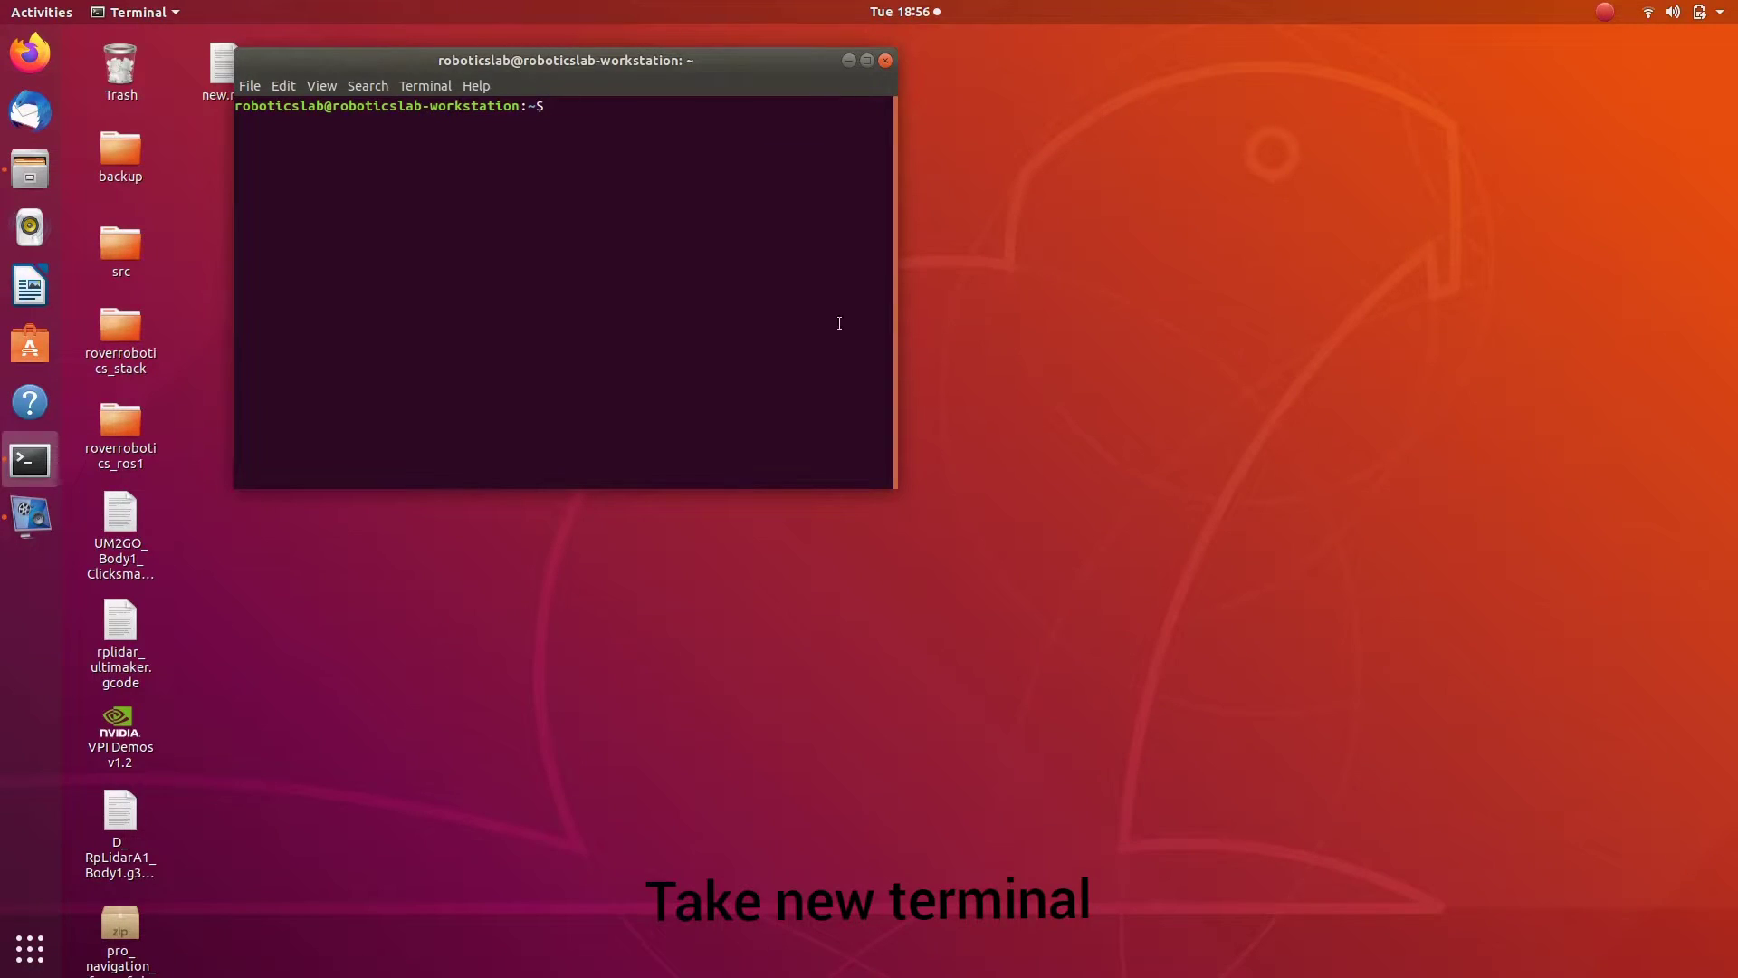
Enter 3dlidar_ws, source devel/setup.bash, and launch the rslidar driver with RViz.
type("cd 3")
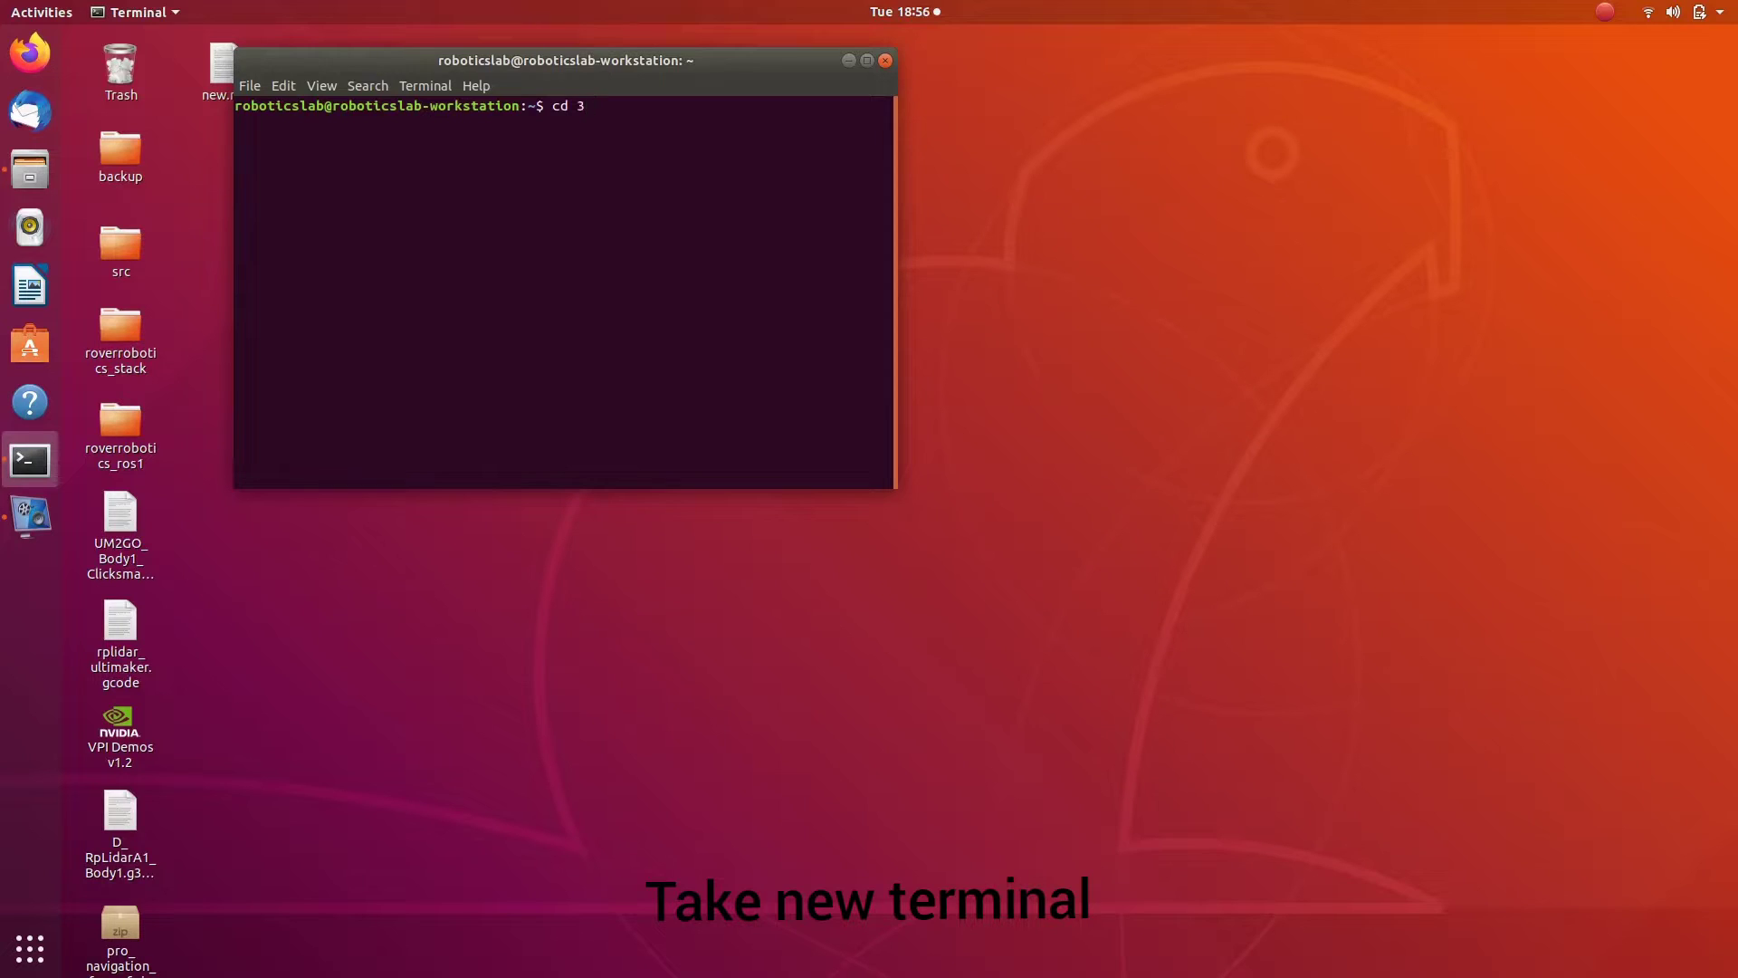
key("Return")
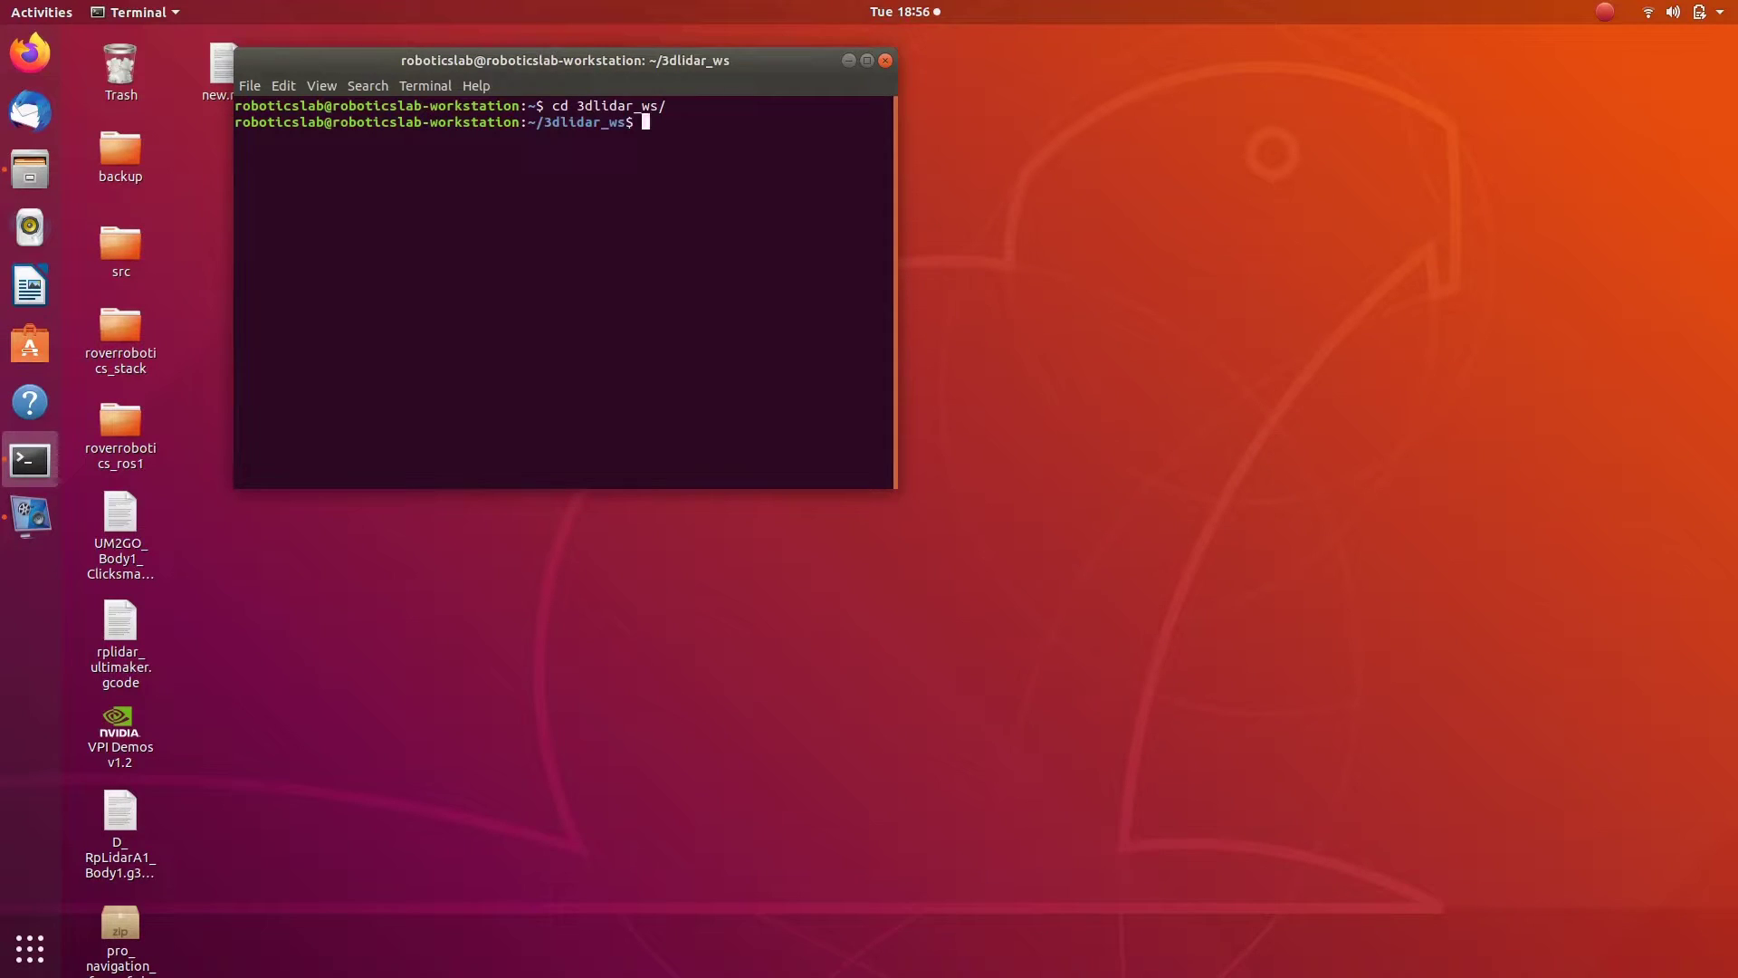
type("source devel/setup.bash")
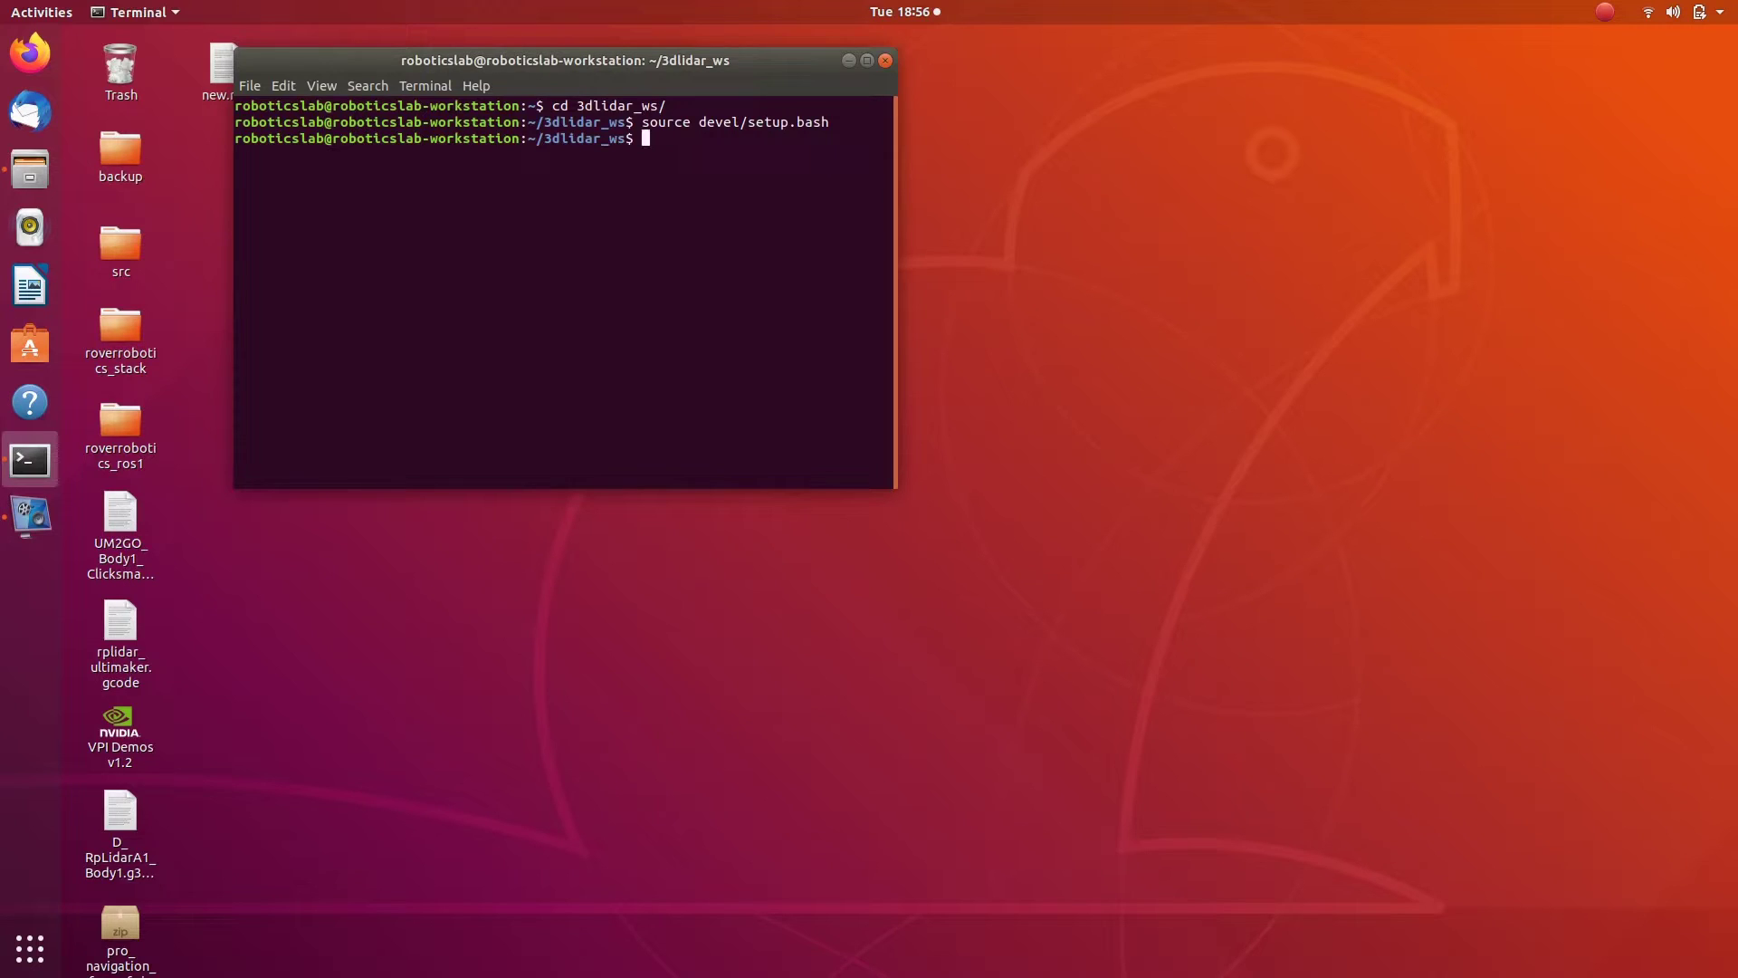
type("1")
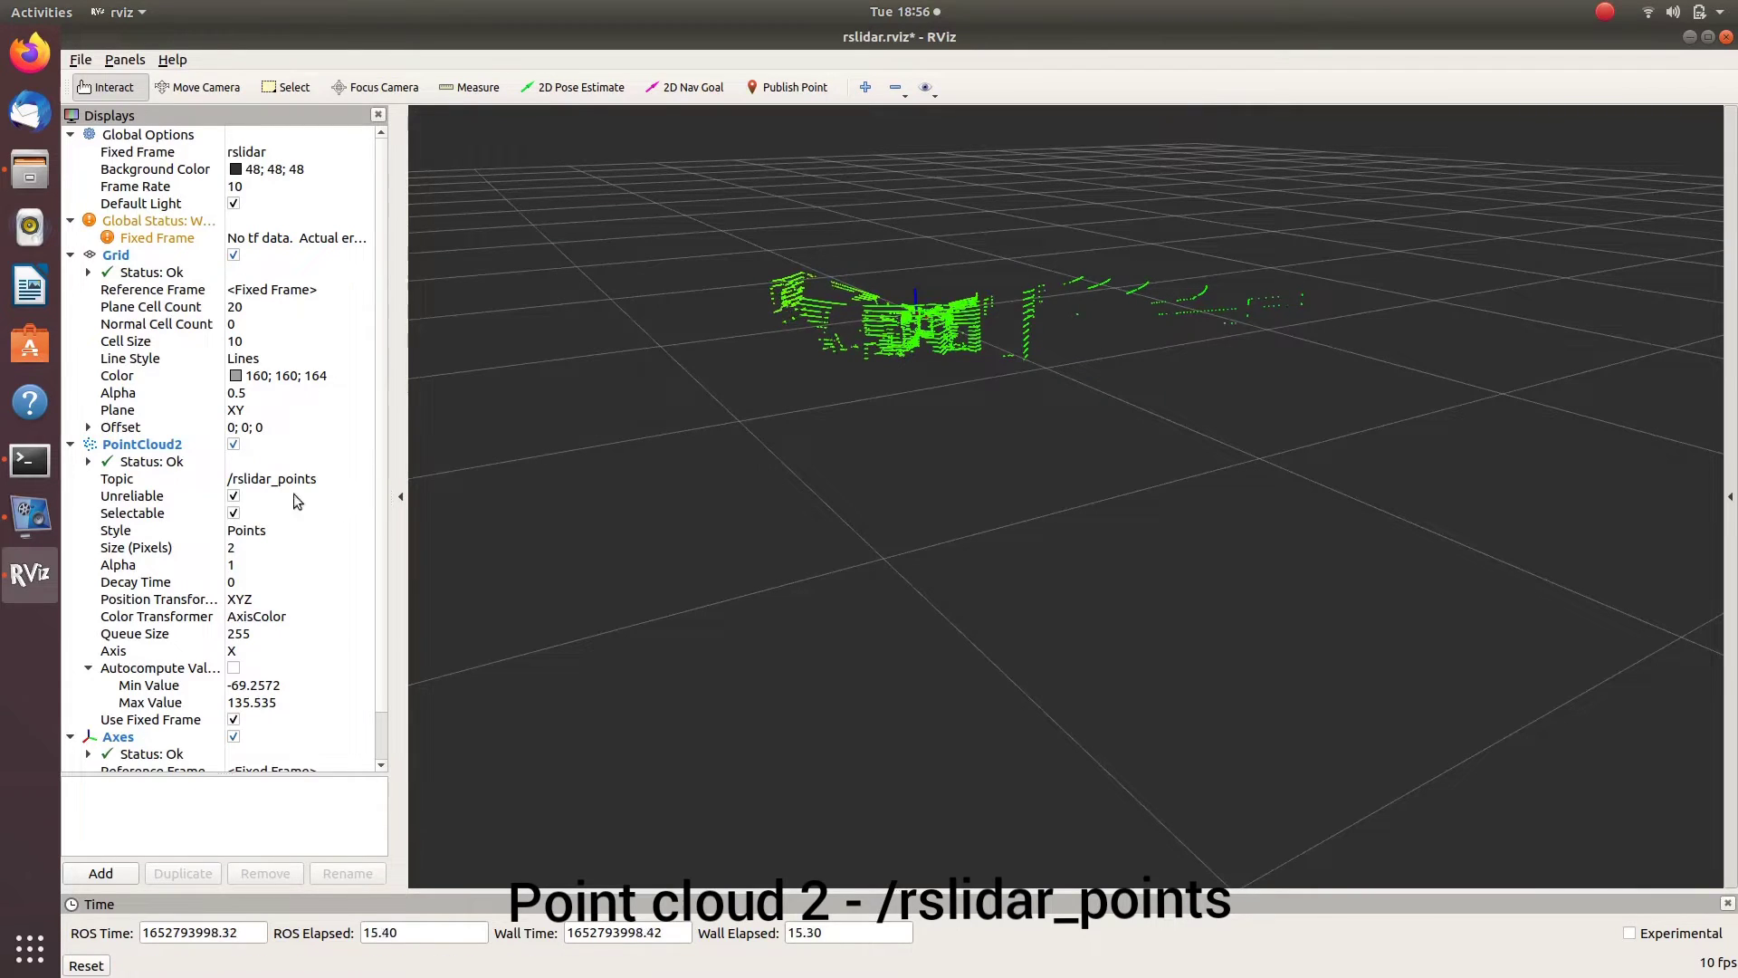
Switch the PointCloud2 Color Transformer from AxisColor to Intensity.
left_click(155, 617)
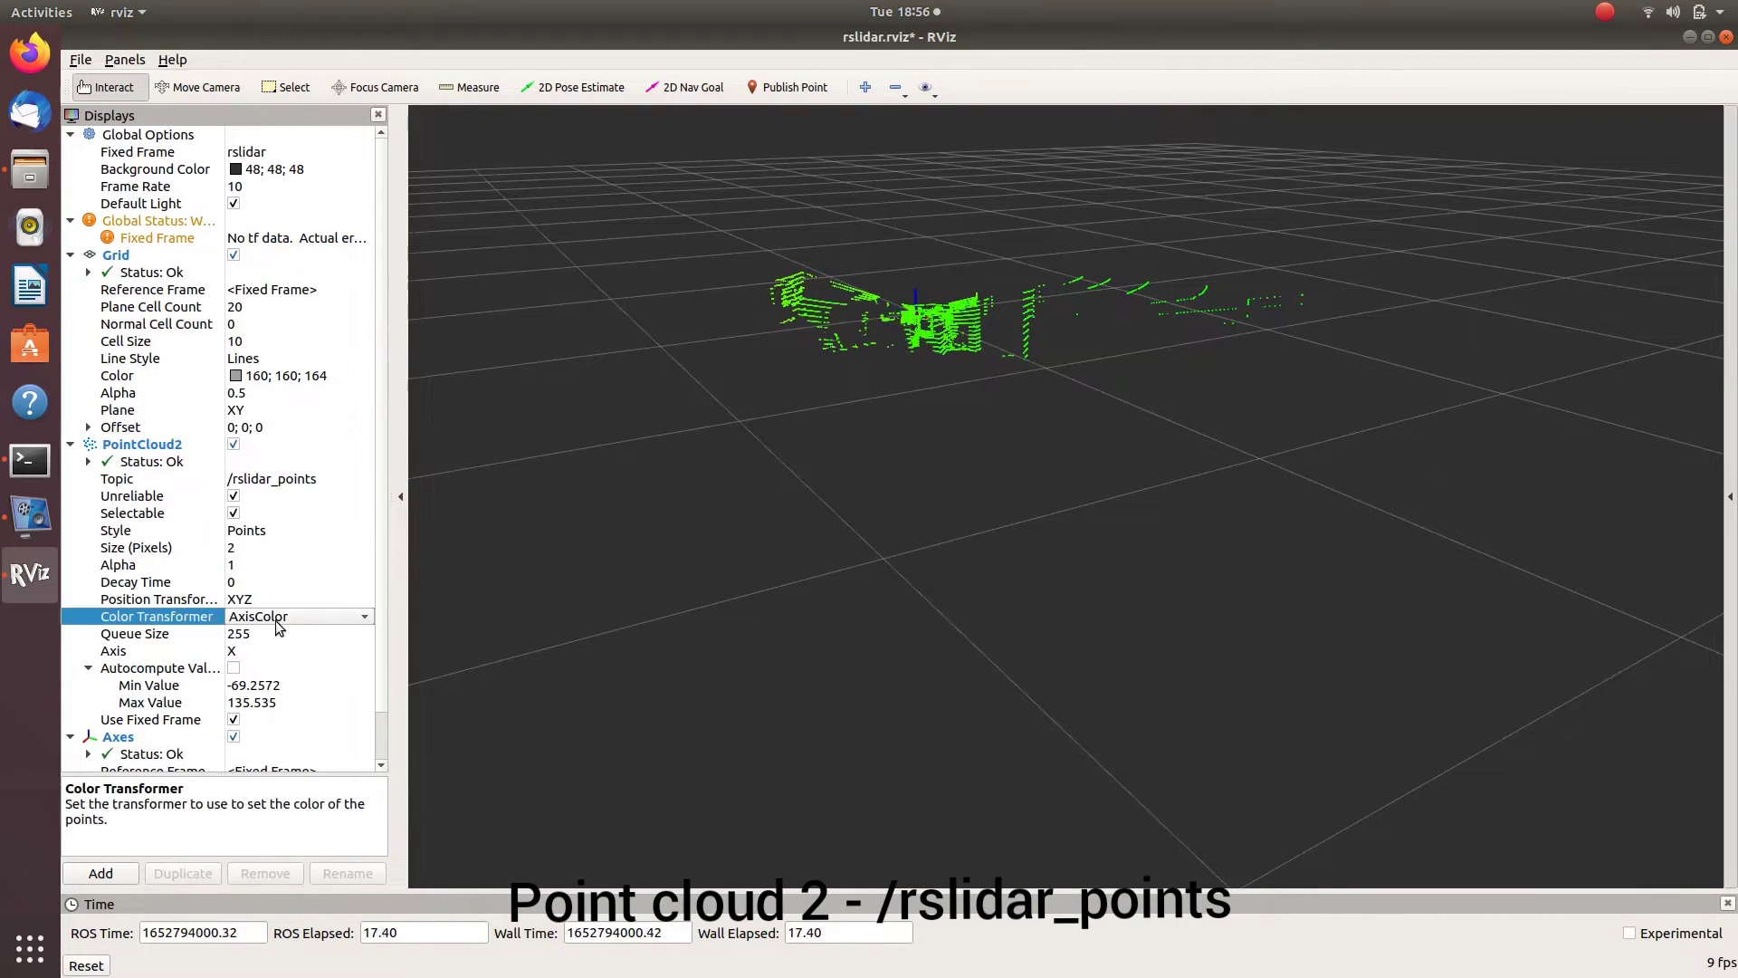
left_click(300, 616)
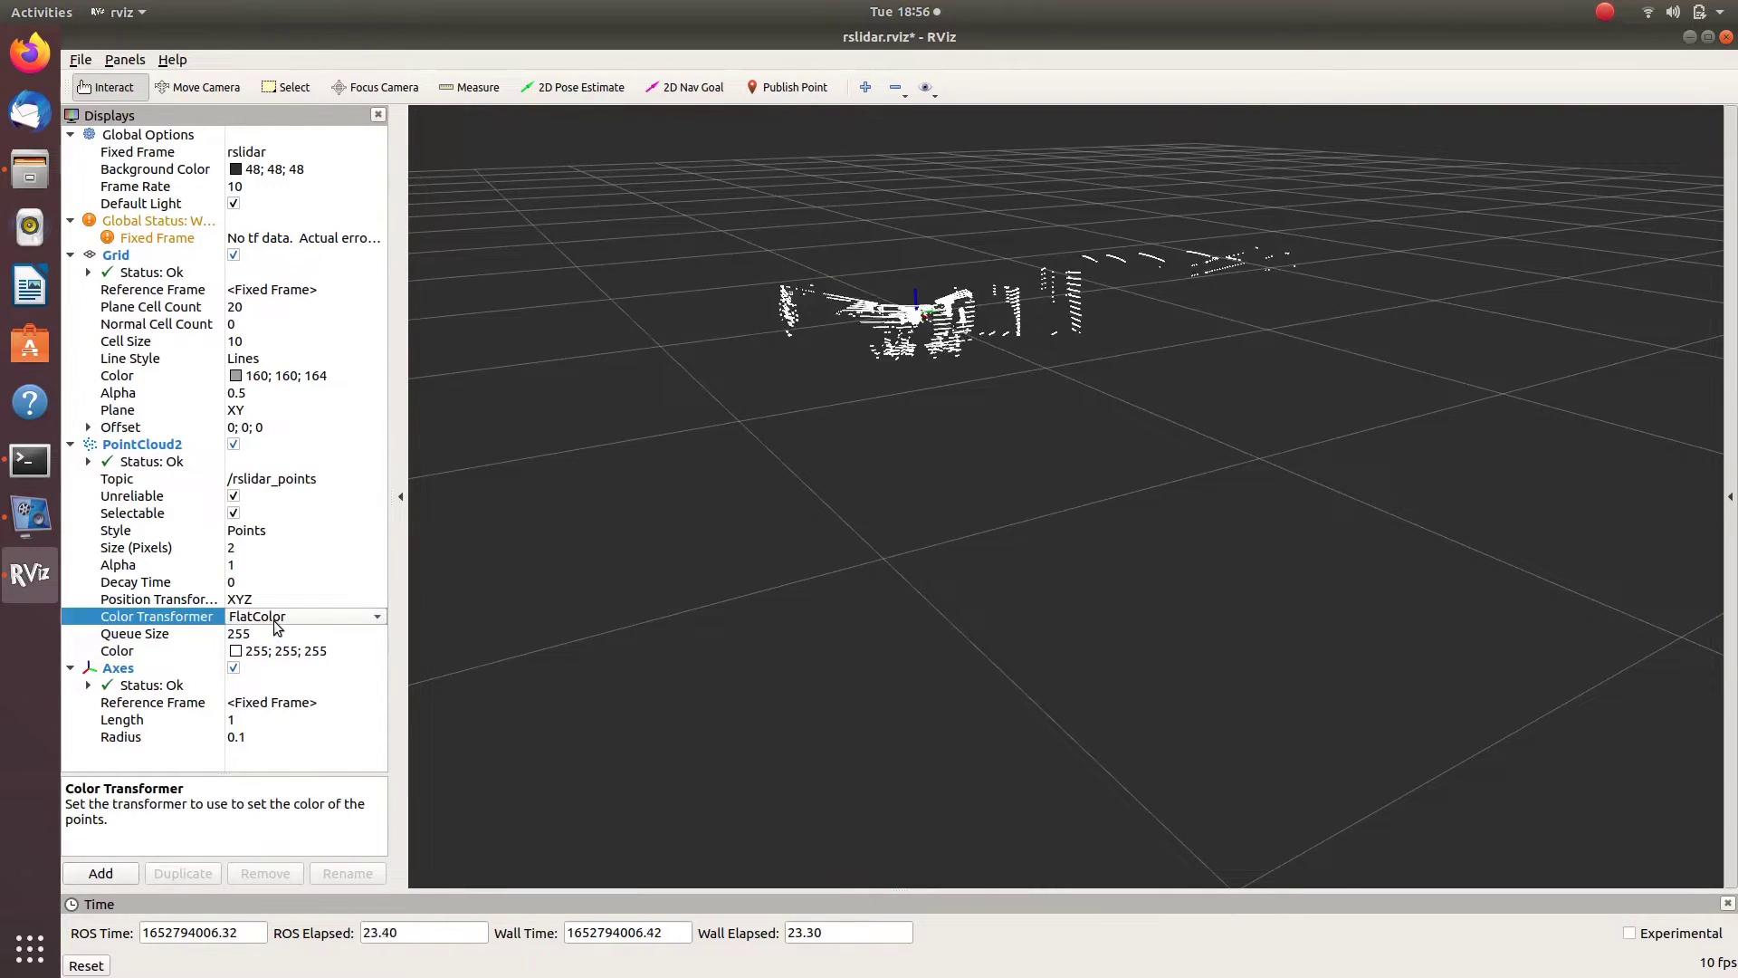
left_click(305, 616)
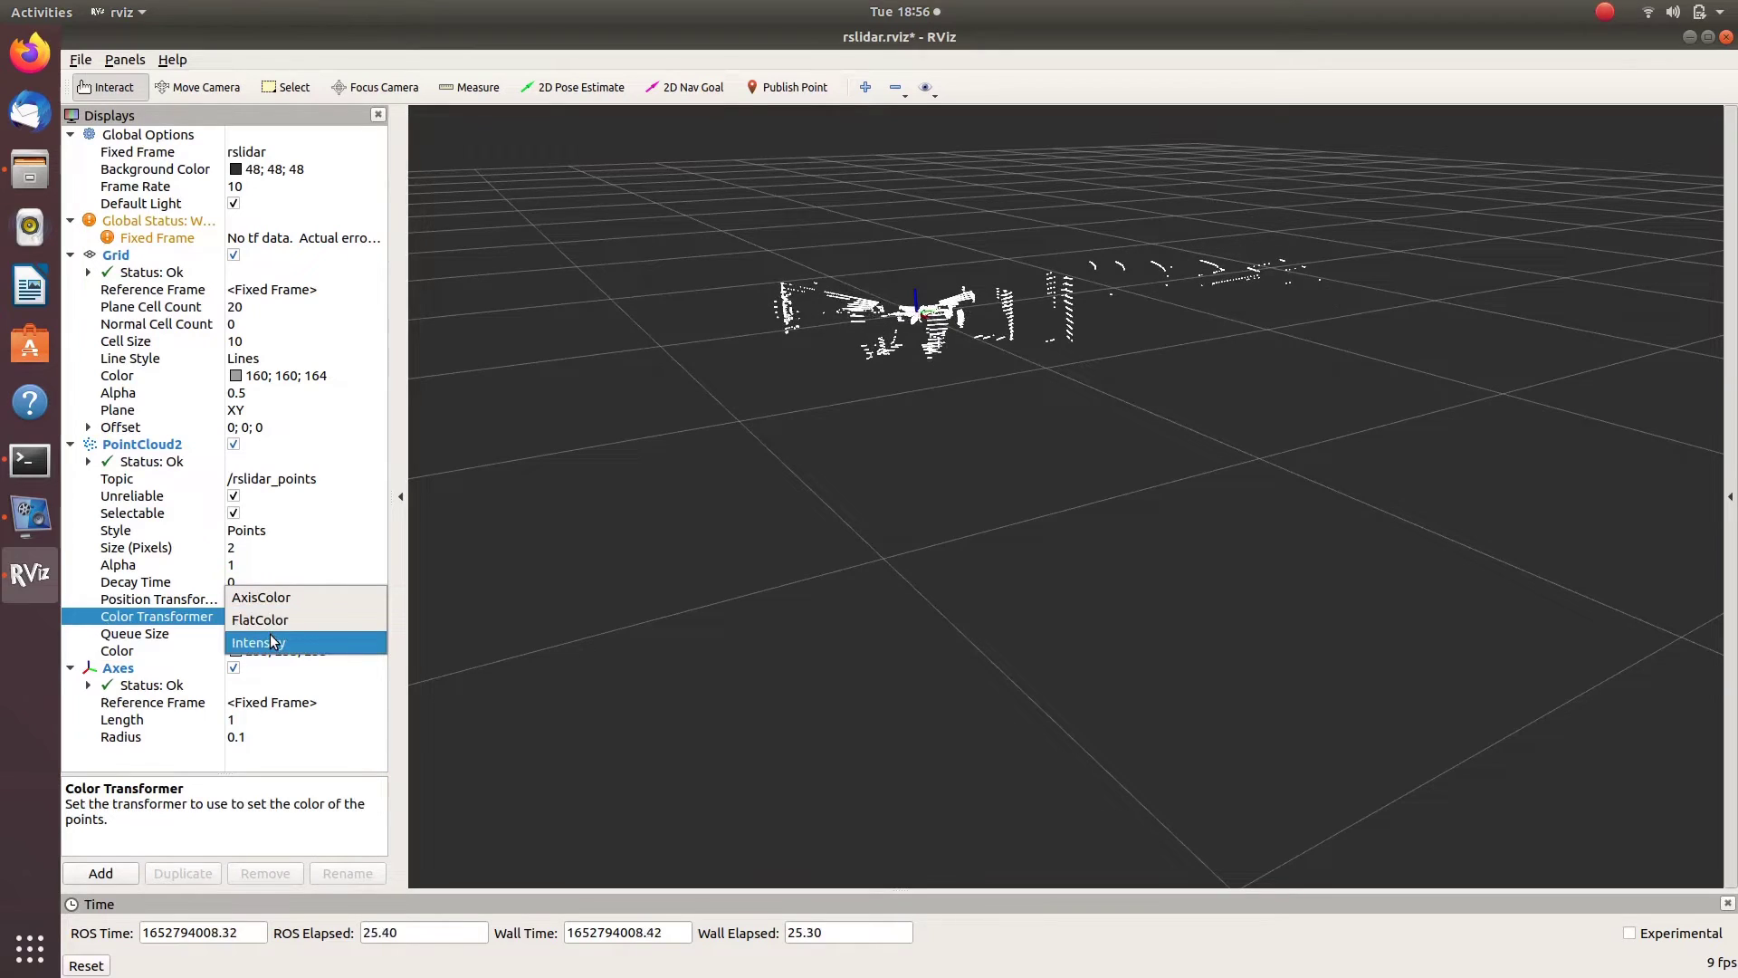
left_click(257, 642)
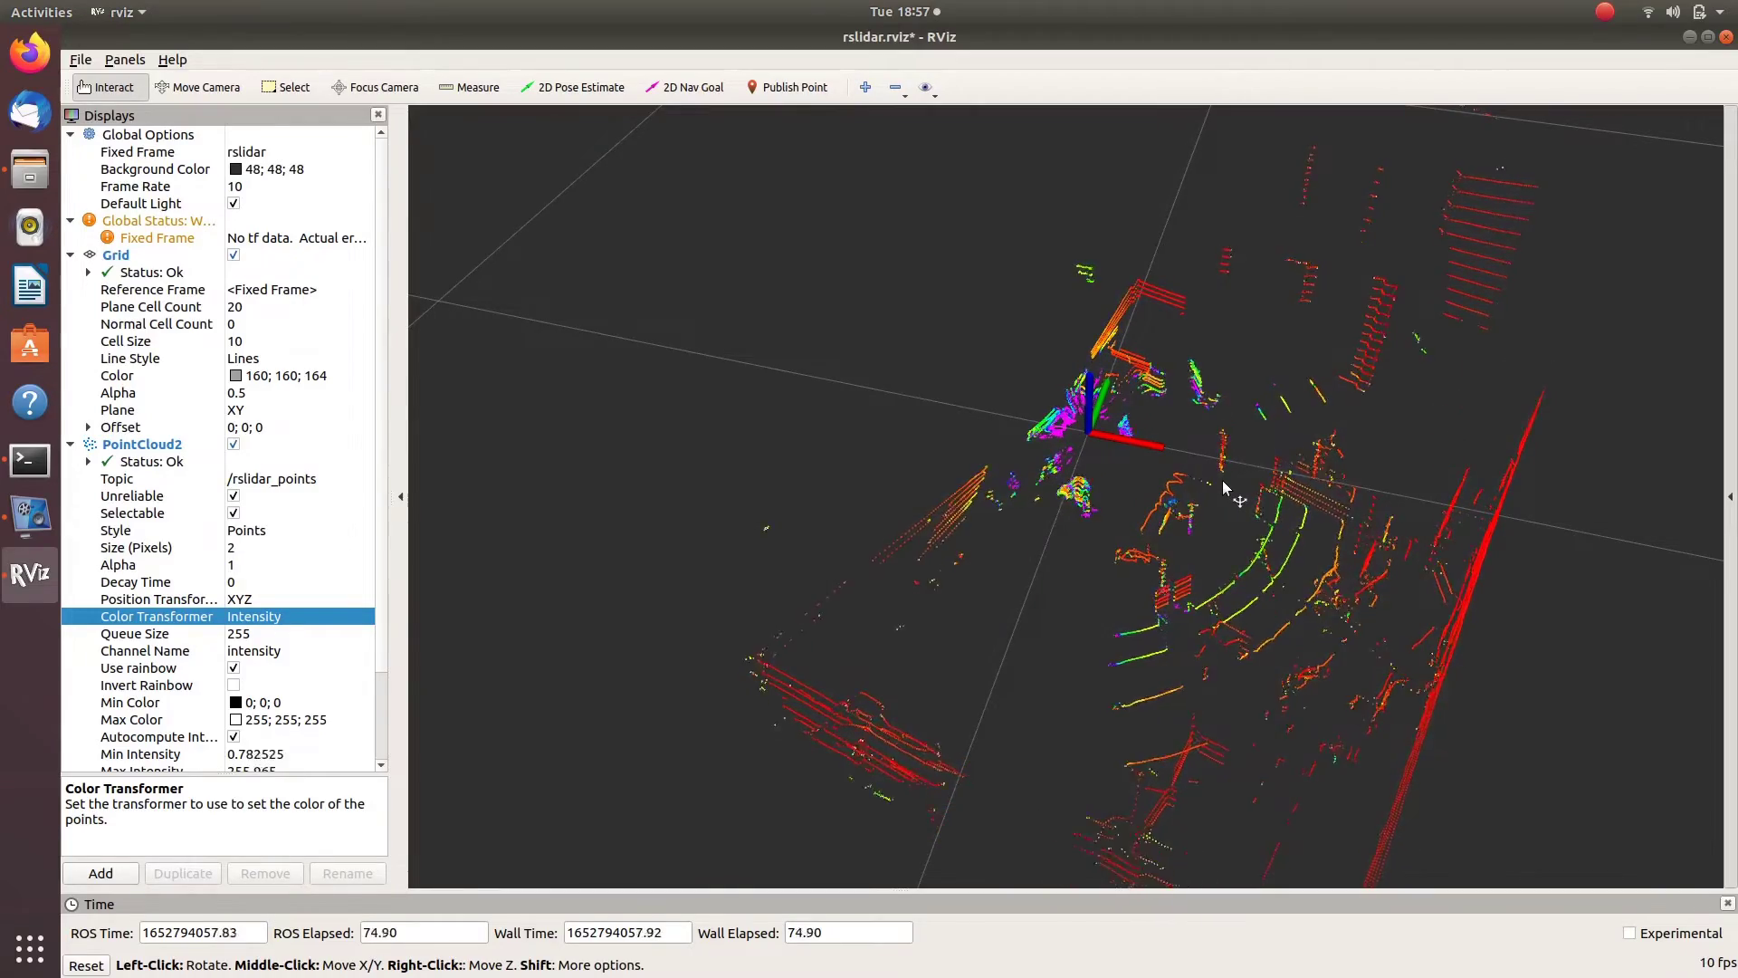
left_click_drag(1225, 488, 798, 488)
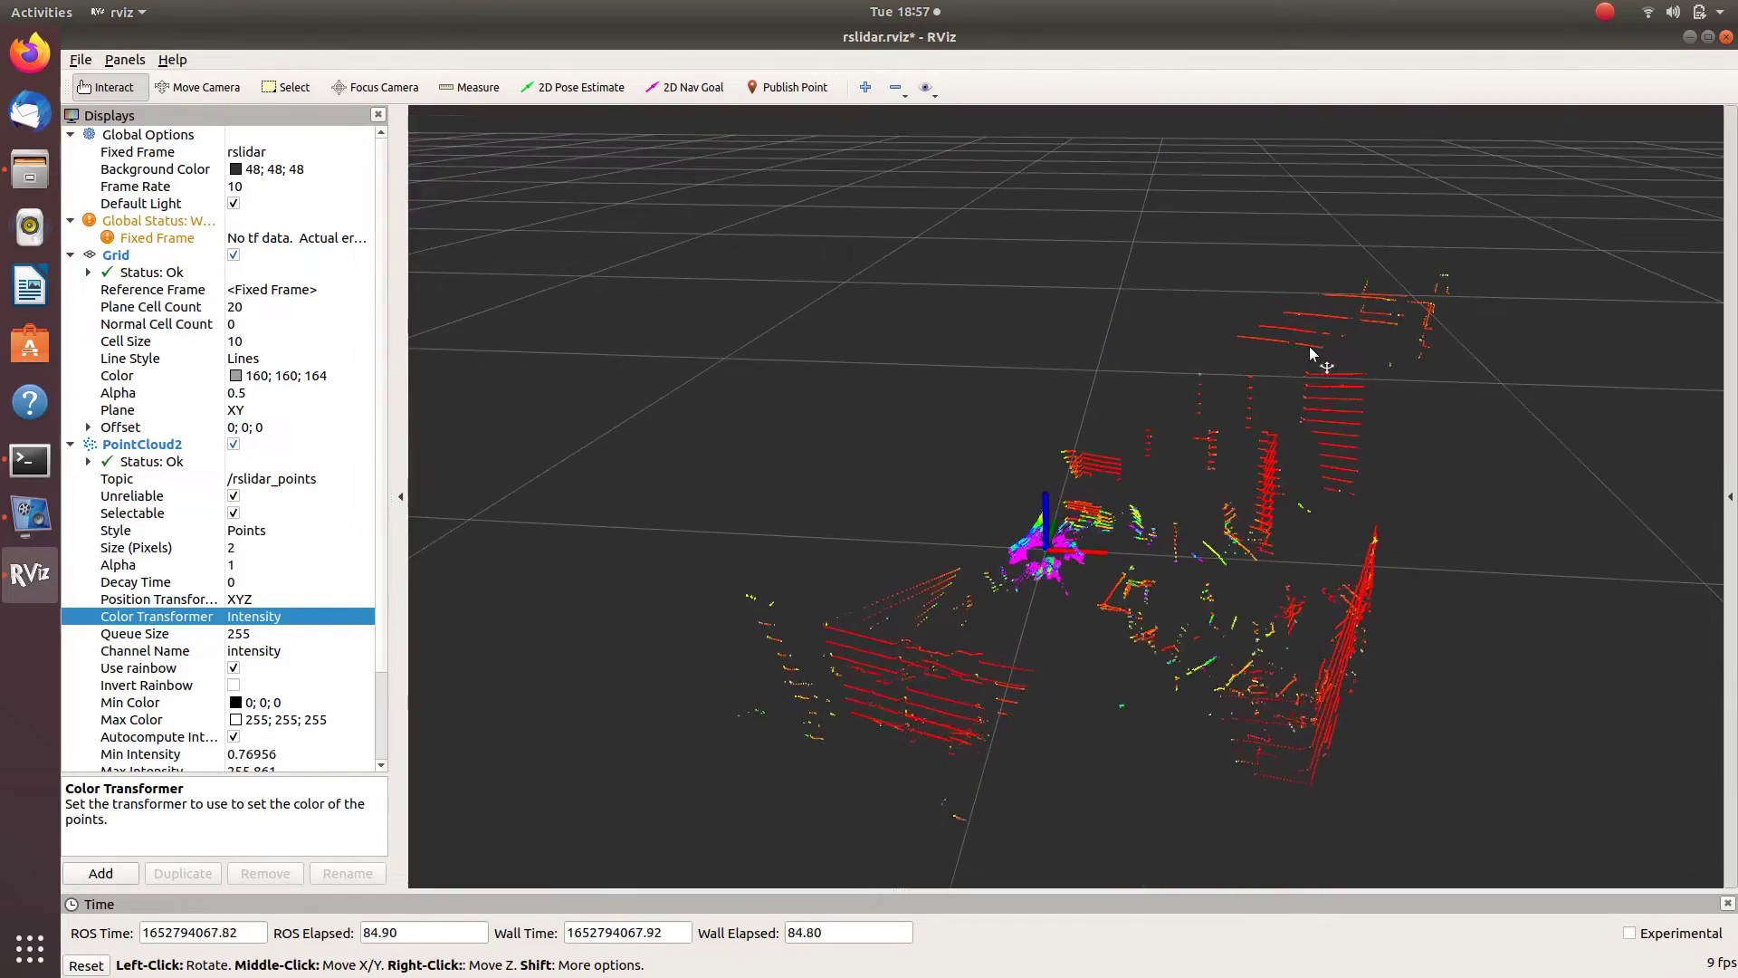
left_click_drag(1312, 355, 1053, 588)
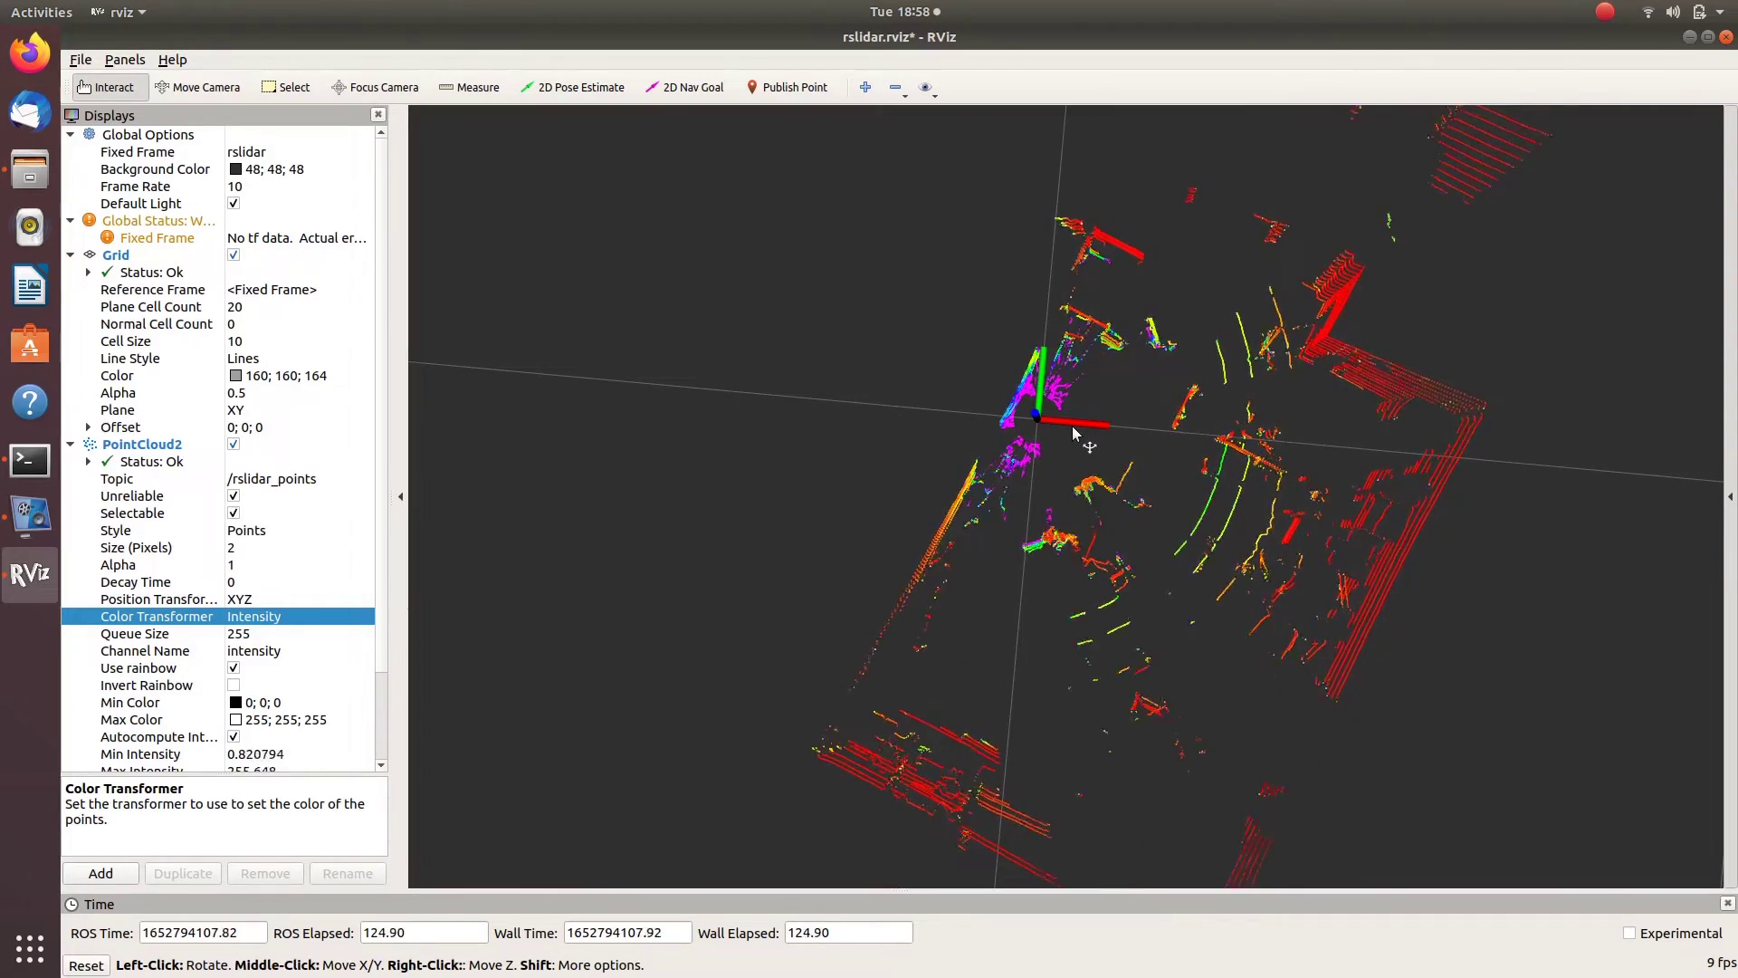
left_click_drag(1075, 433, 1447, 632)
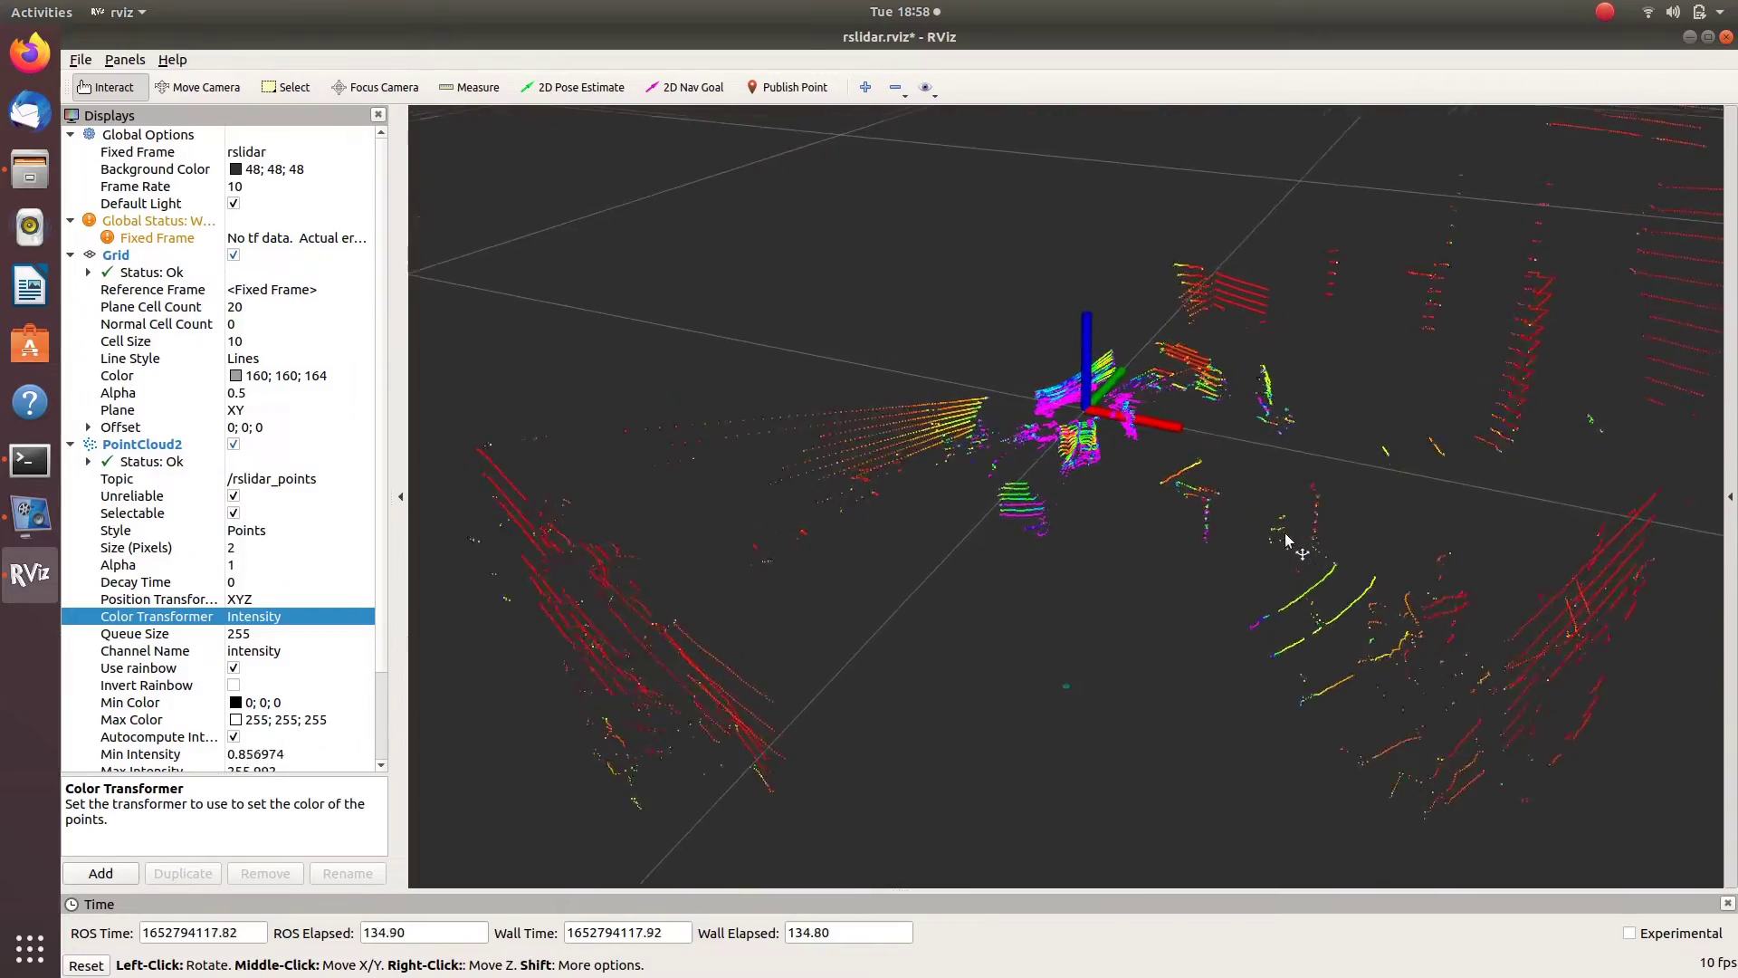
left_click_drag(1286, 543, 1293, 513)
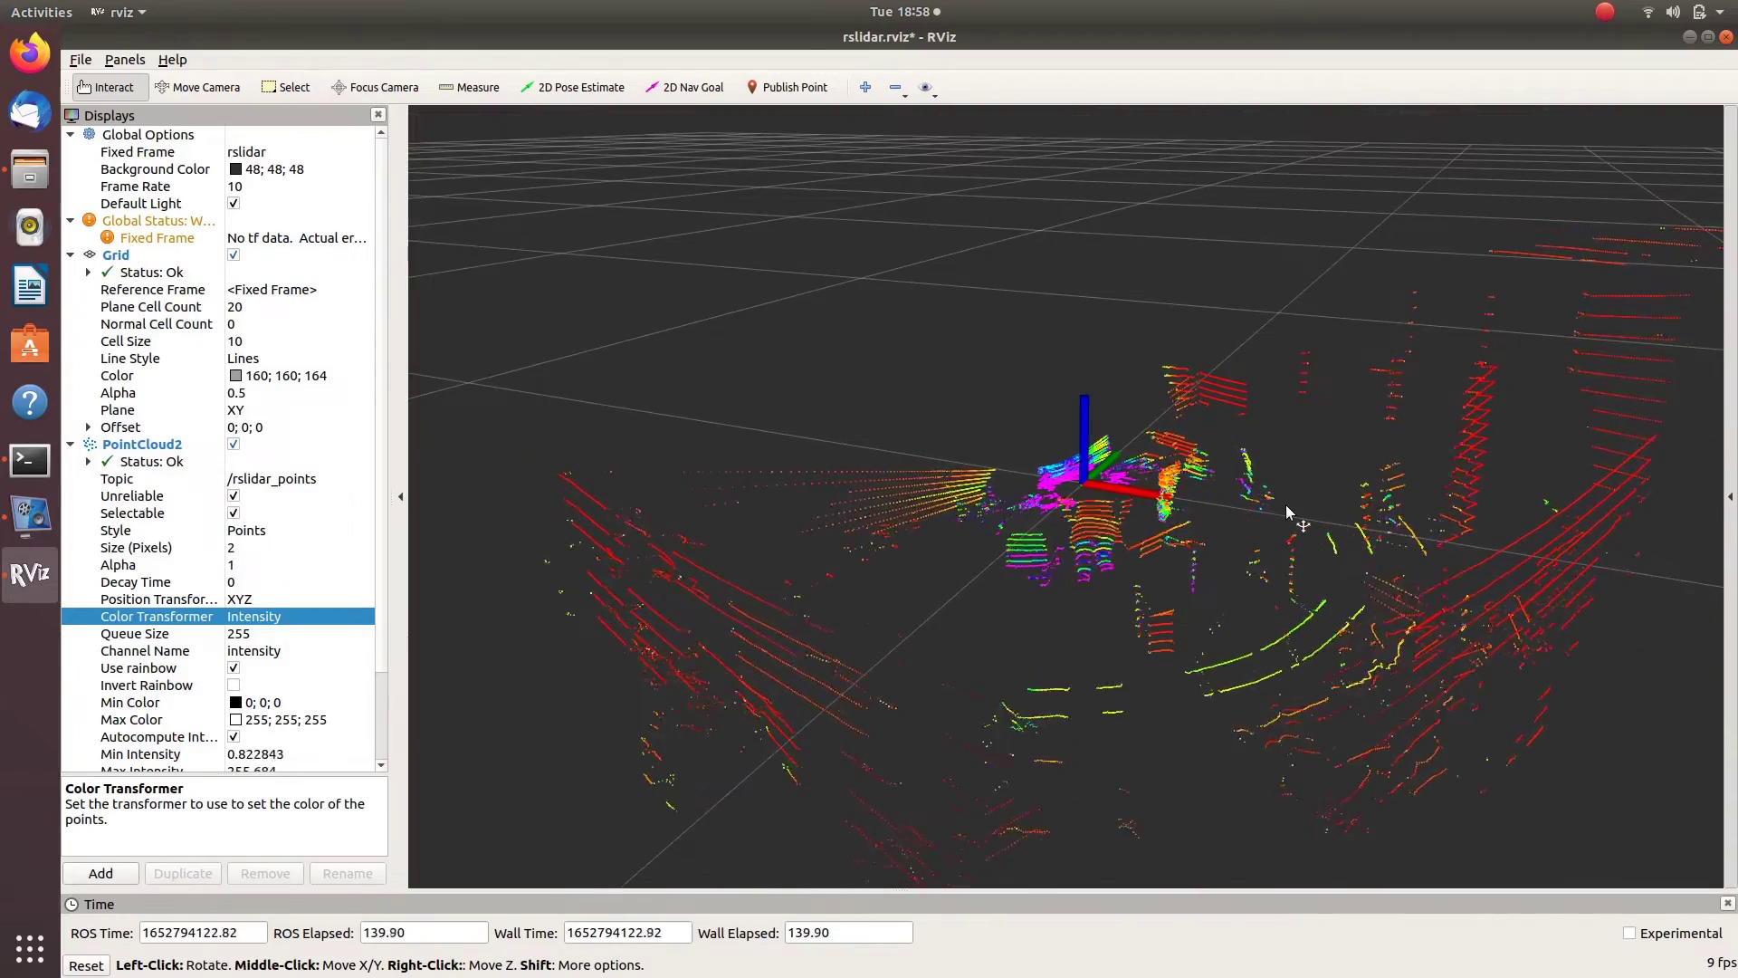